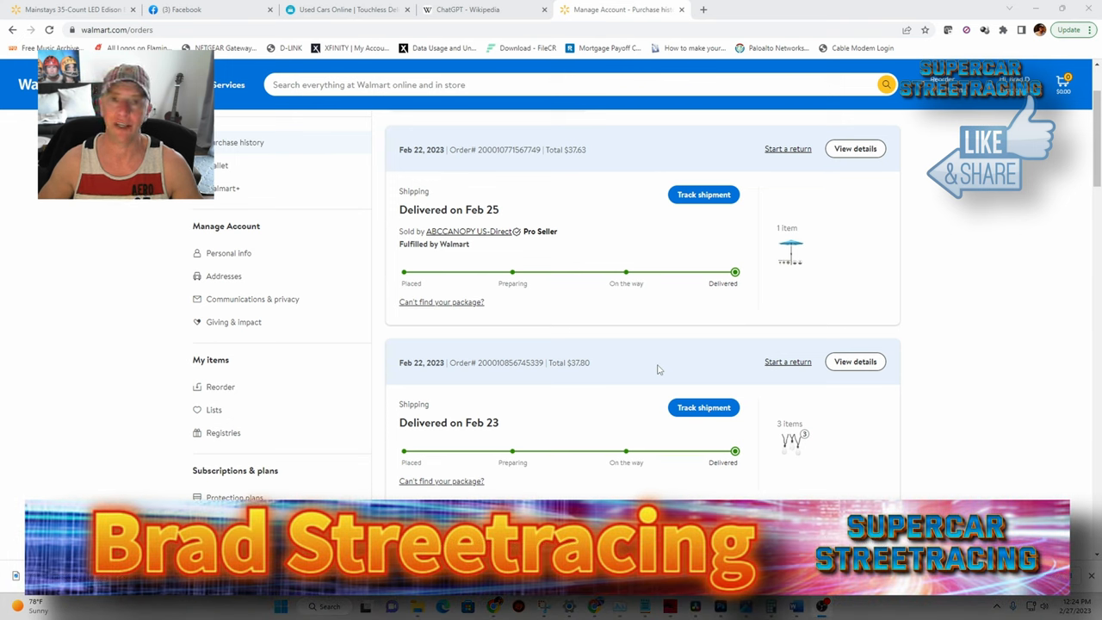
mouse_move(606, 231)
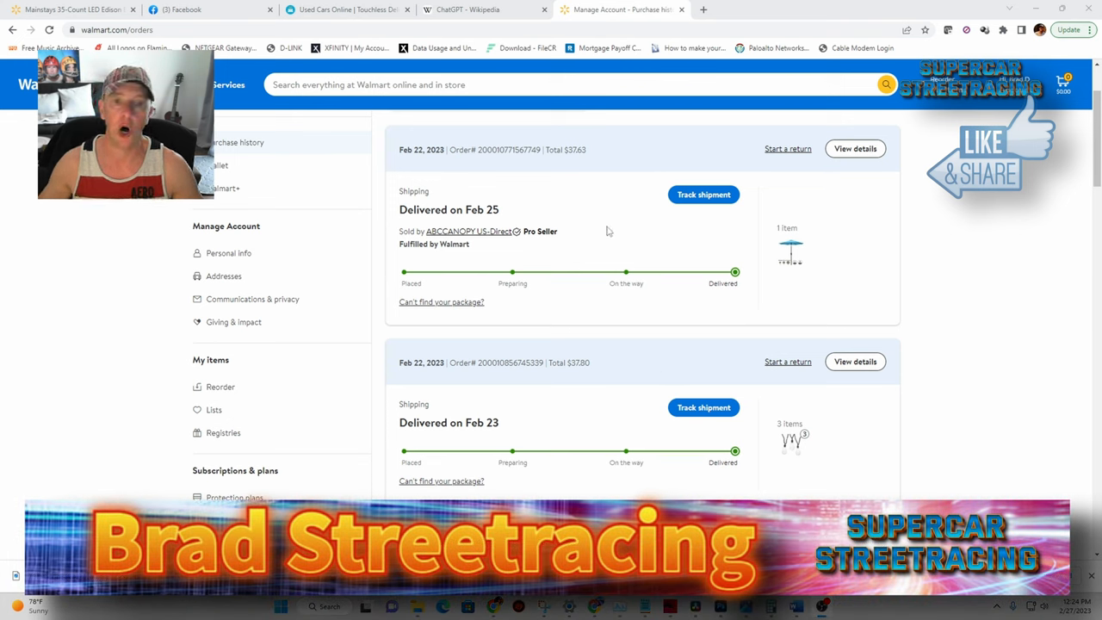
- Open the Feb 22 order details and go to the purchased turquoise umbrella's product page
left_click(854, 148)
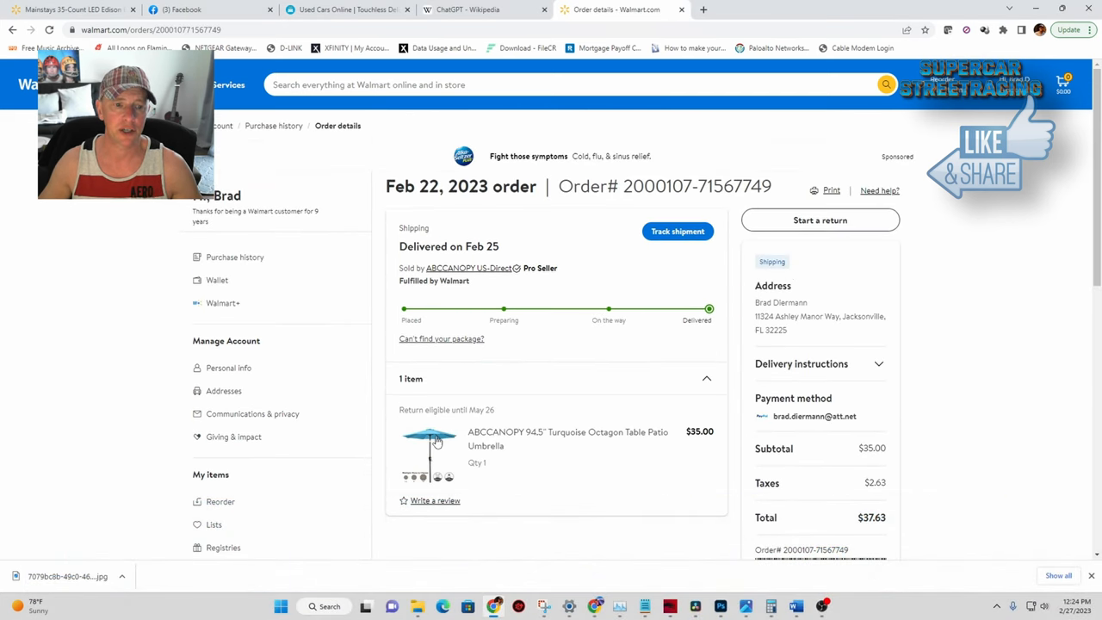
left_click(430, 444)
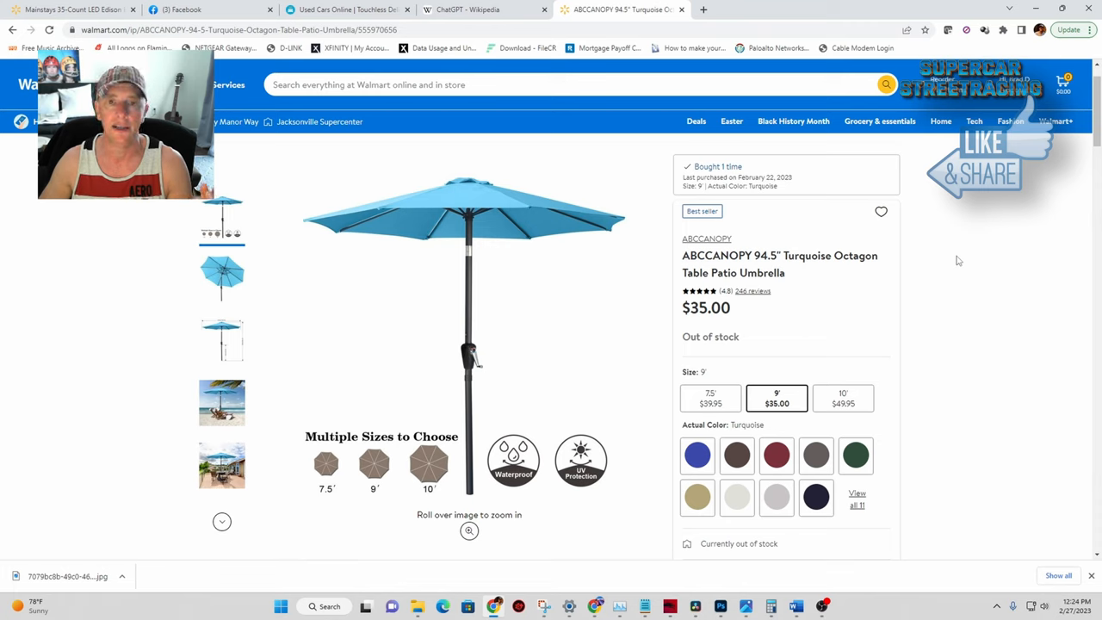
mouse_move(886, 271)
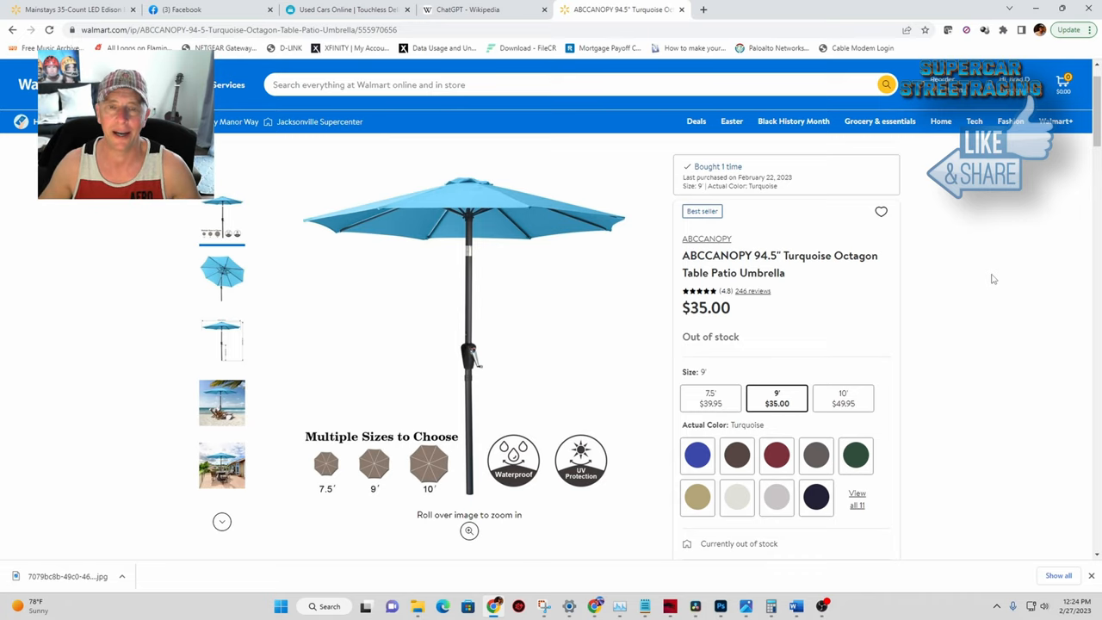
mouse_move(214, 238)
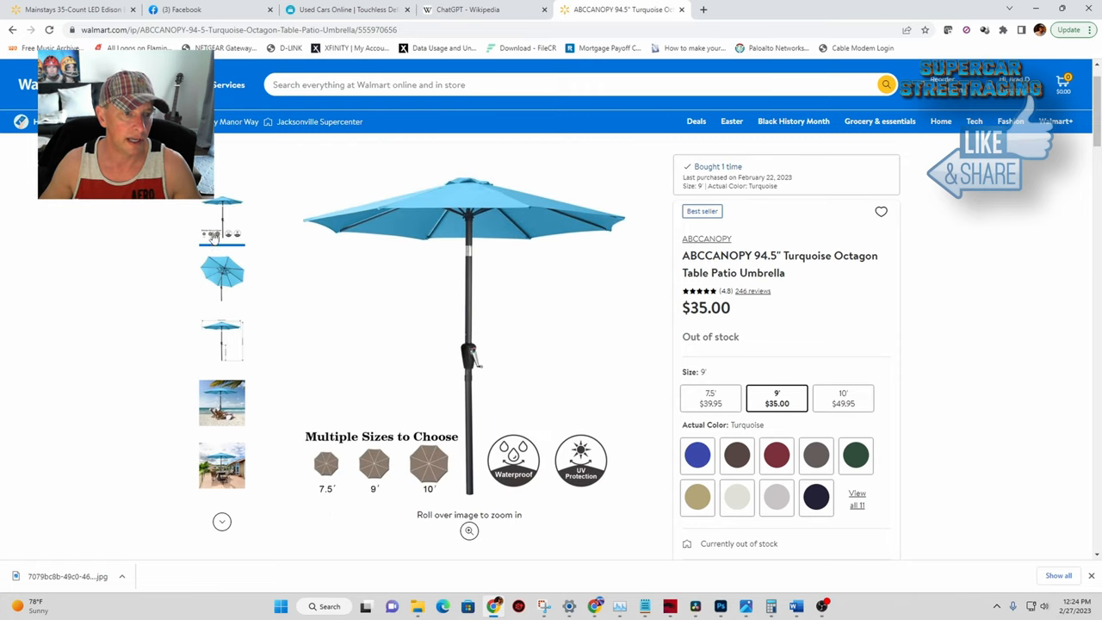
- Page through the umbrella's full-size photos, ending on the folded-umbrella image
left_click(222, 279)
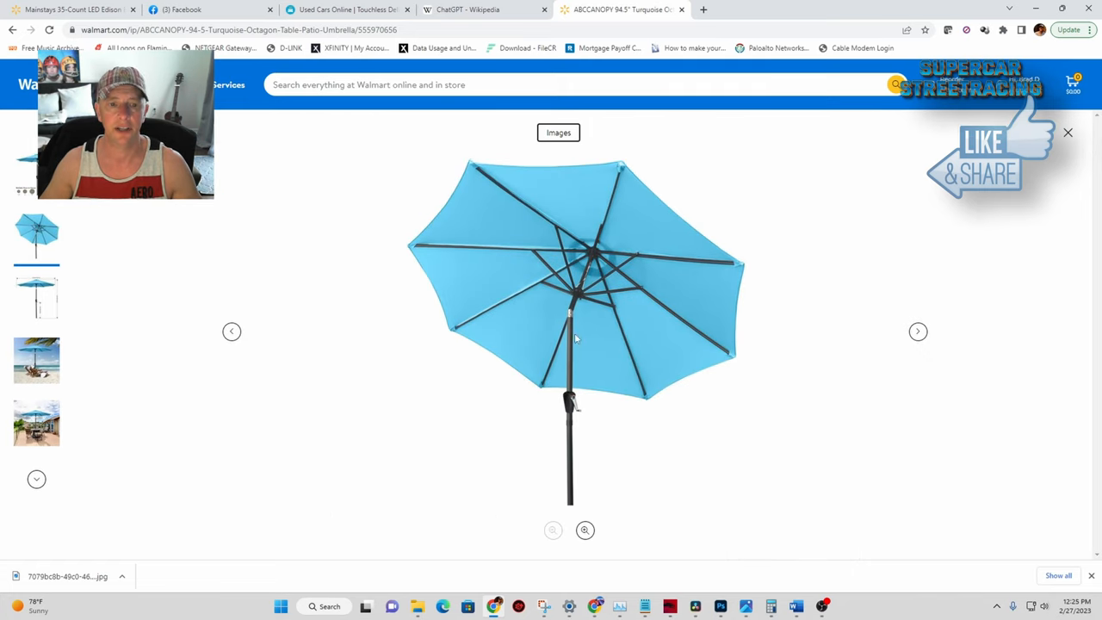
mouse_move(553, 420)
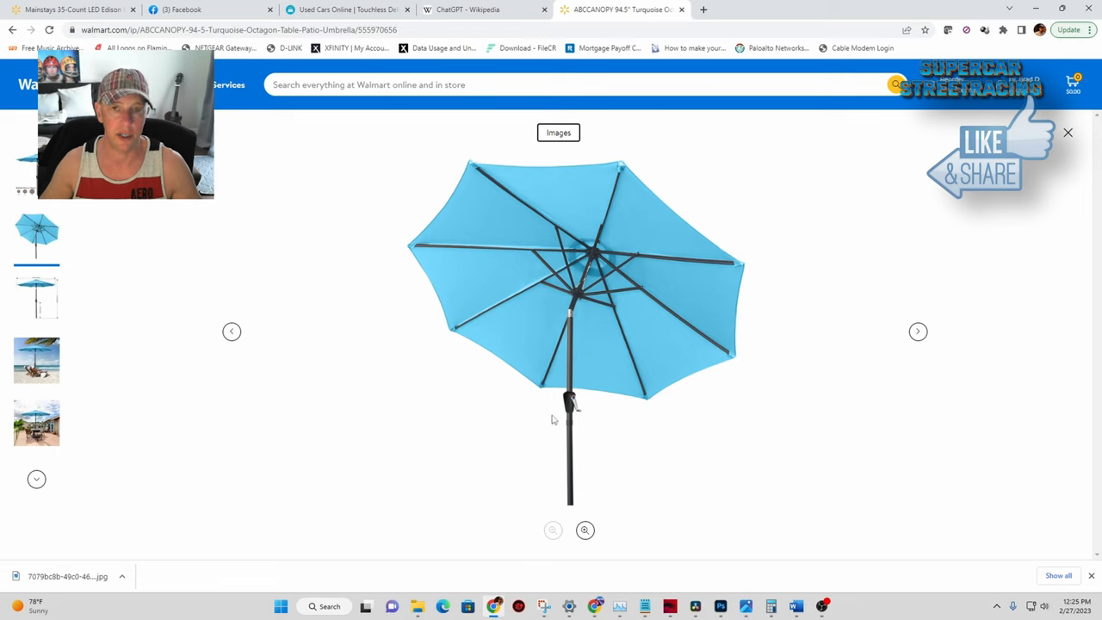
mouse_move(606, 396)
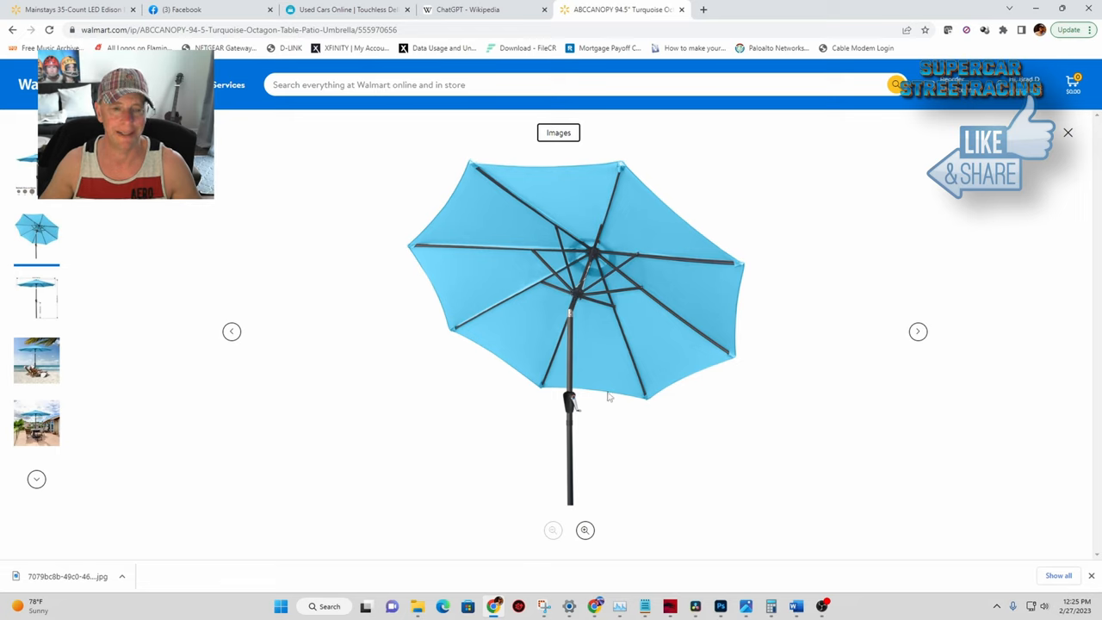
left_click(918, 330)
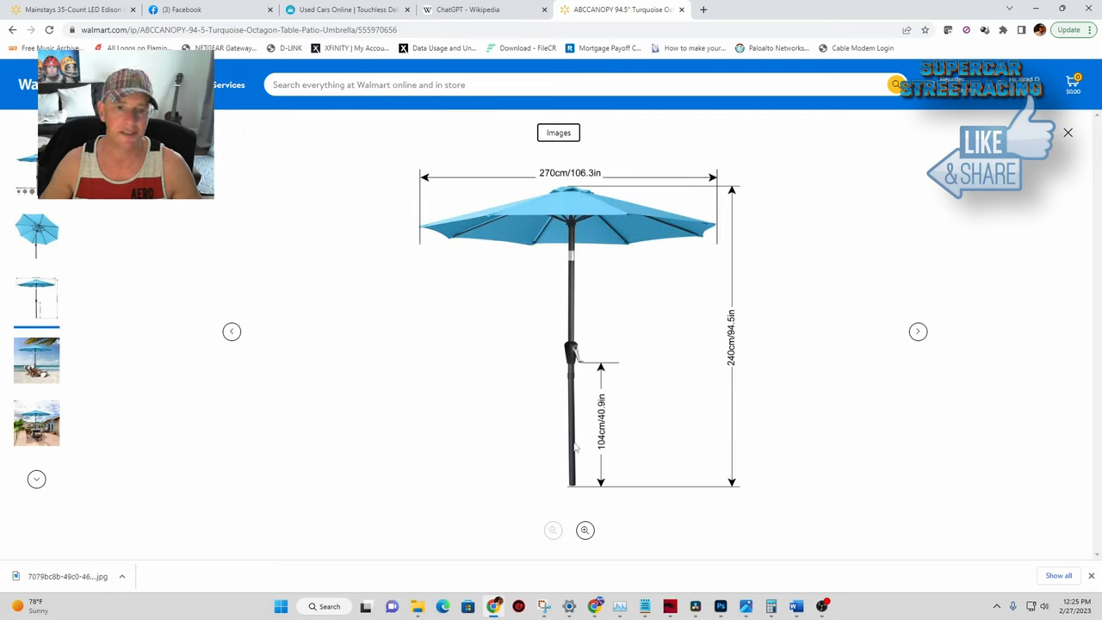
mouse_move(825, 352)
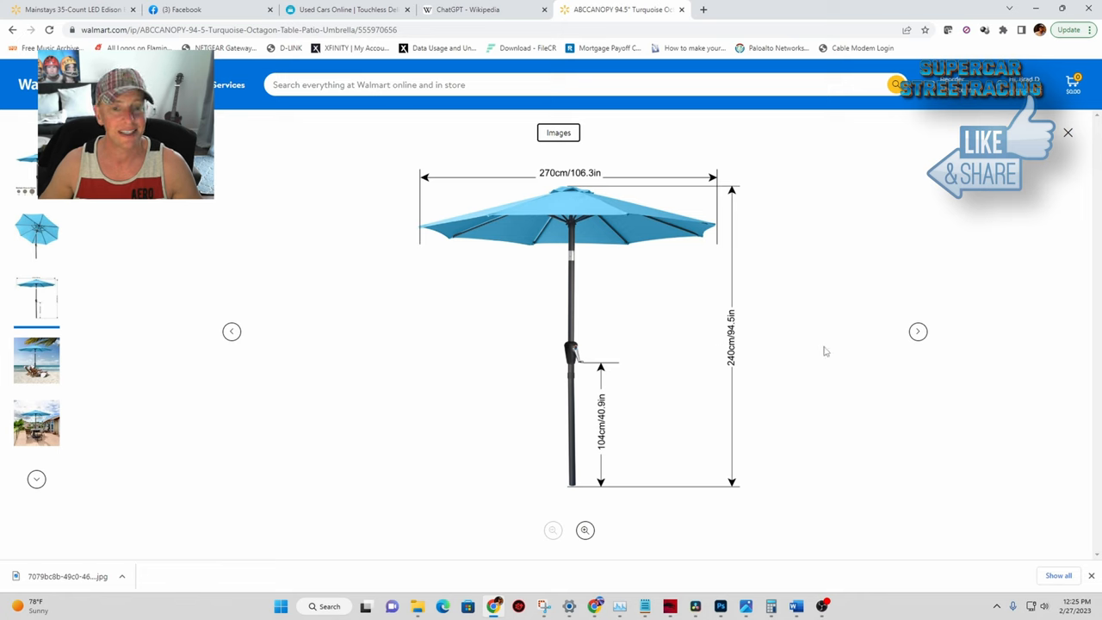
left_click(918, 331)
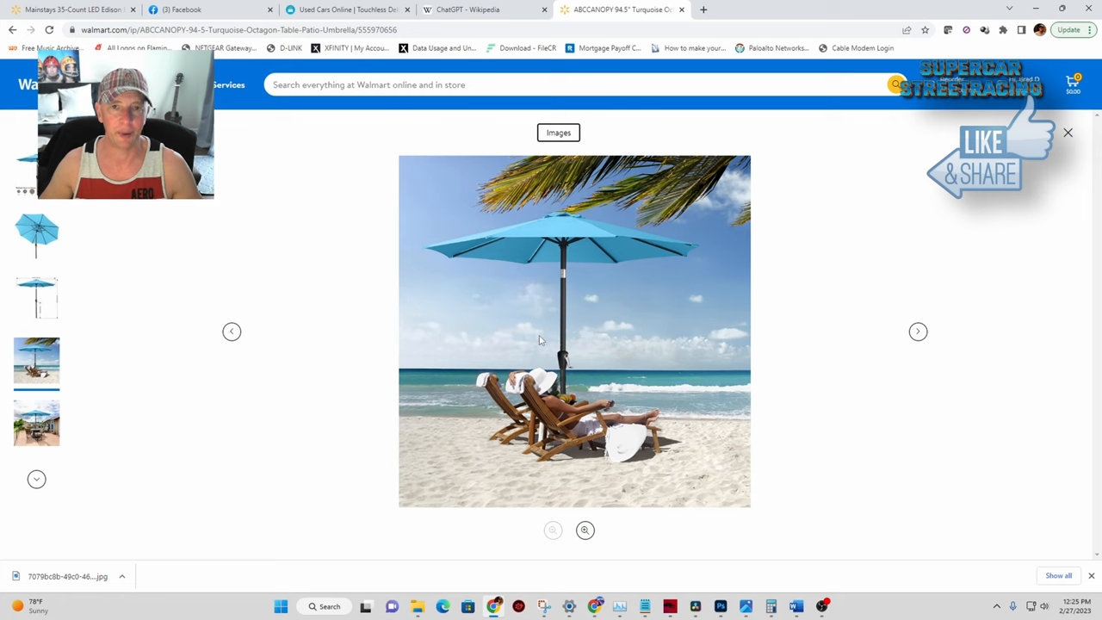
mouse_move(886, 327)
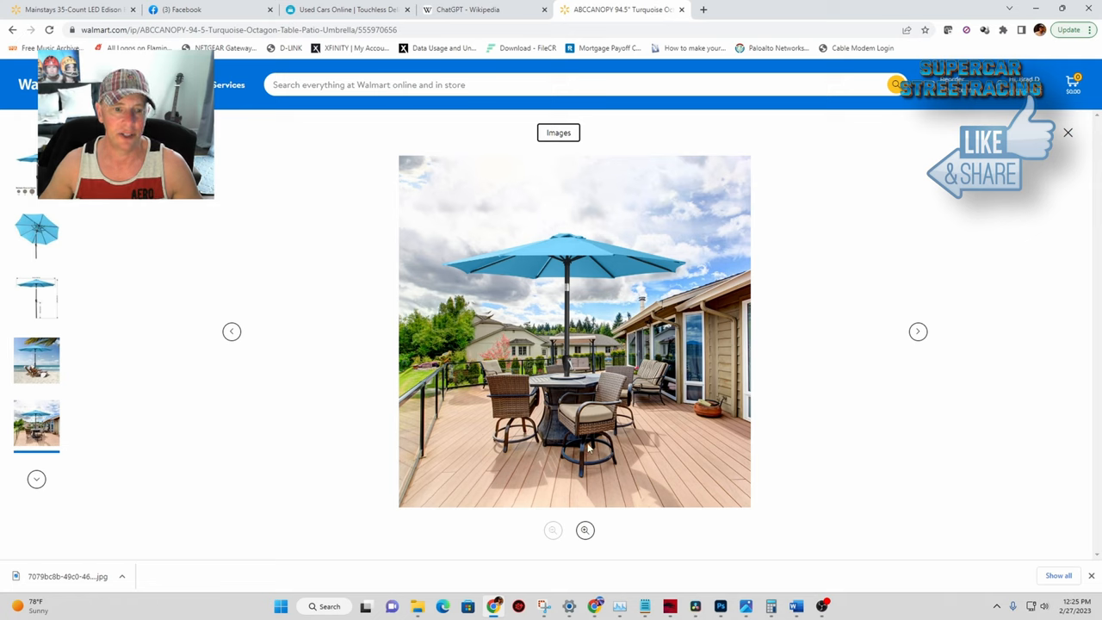
mouse_move(595, 331)
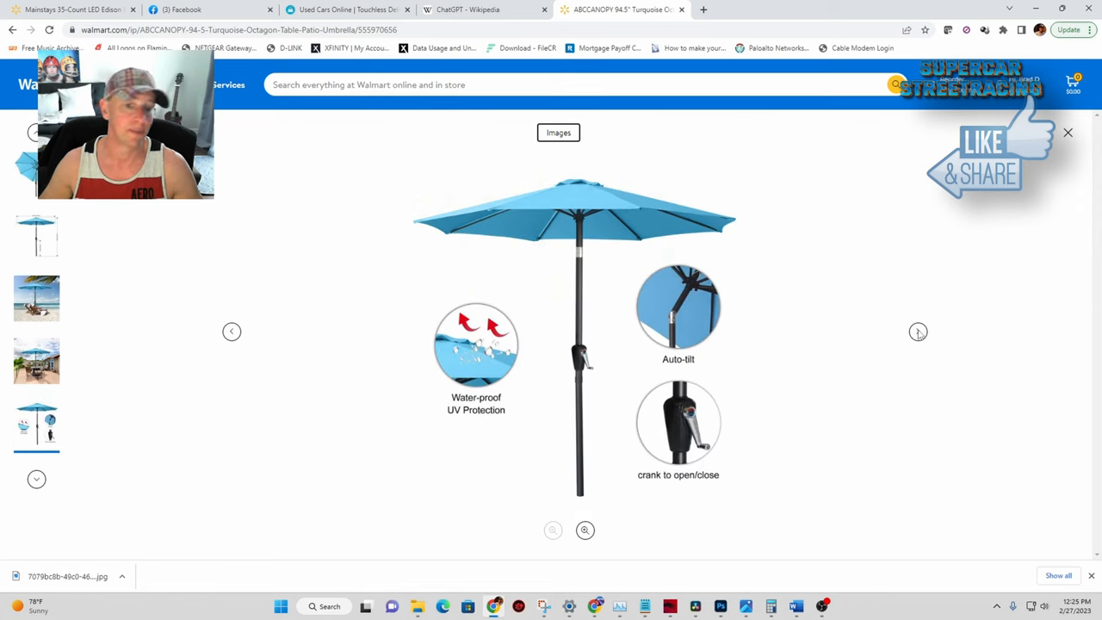
mouse_move(899, 319)
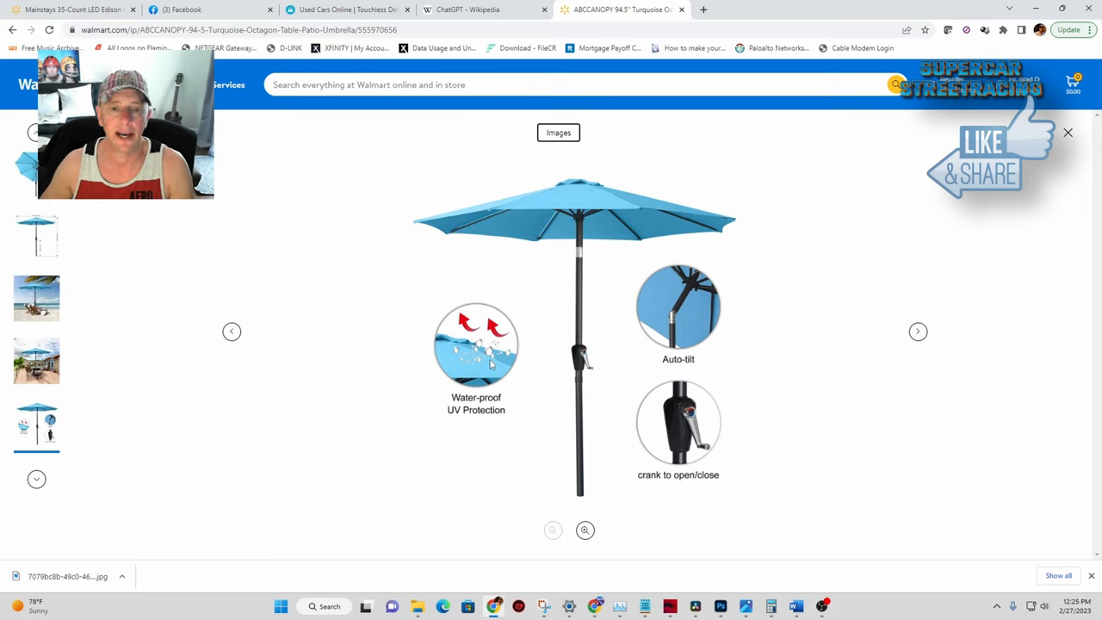
mouse_move(662, 386)
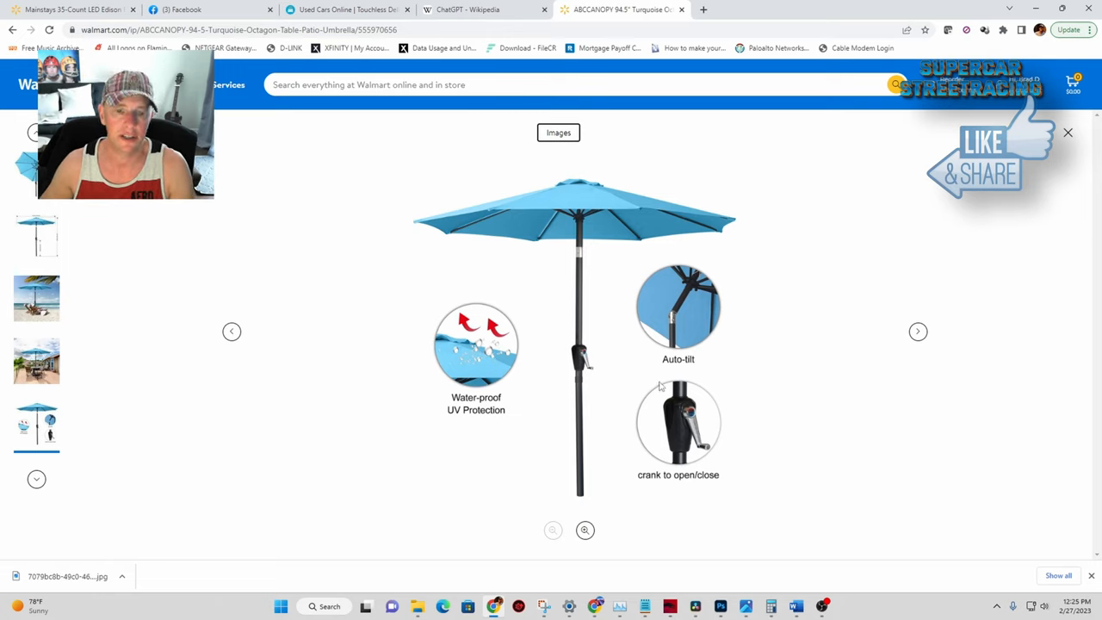
left_click(586, 530)
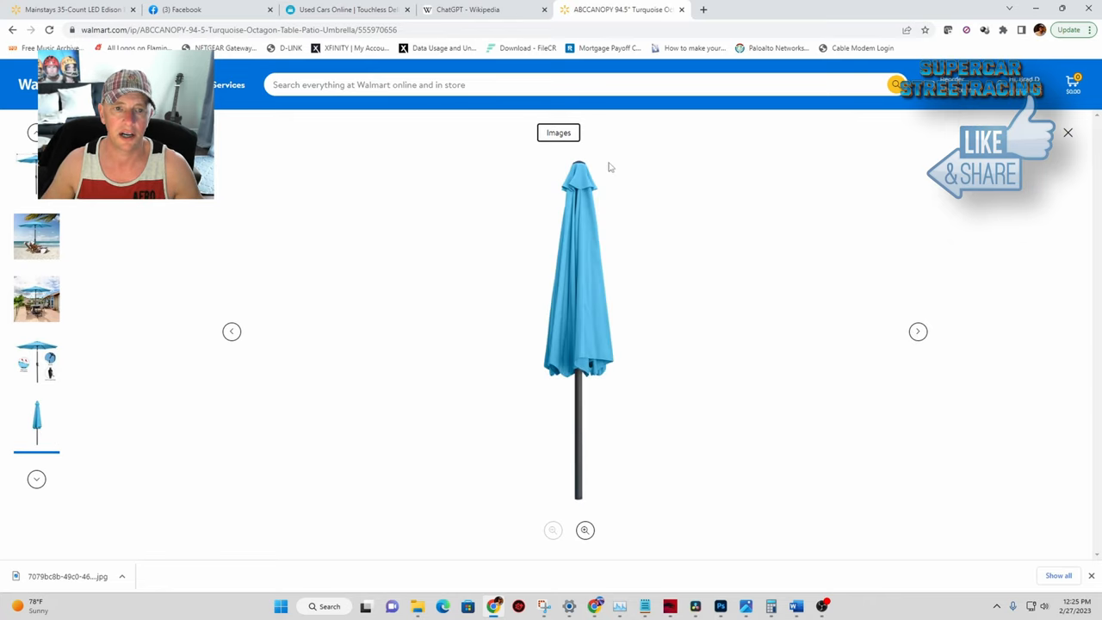
mouse_move(568, 292)
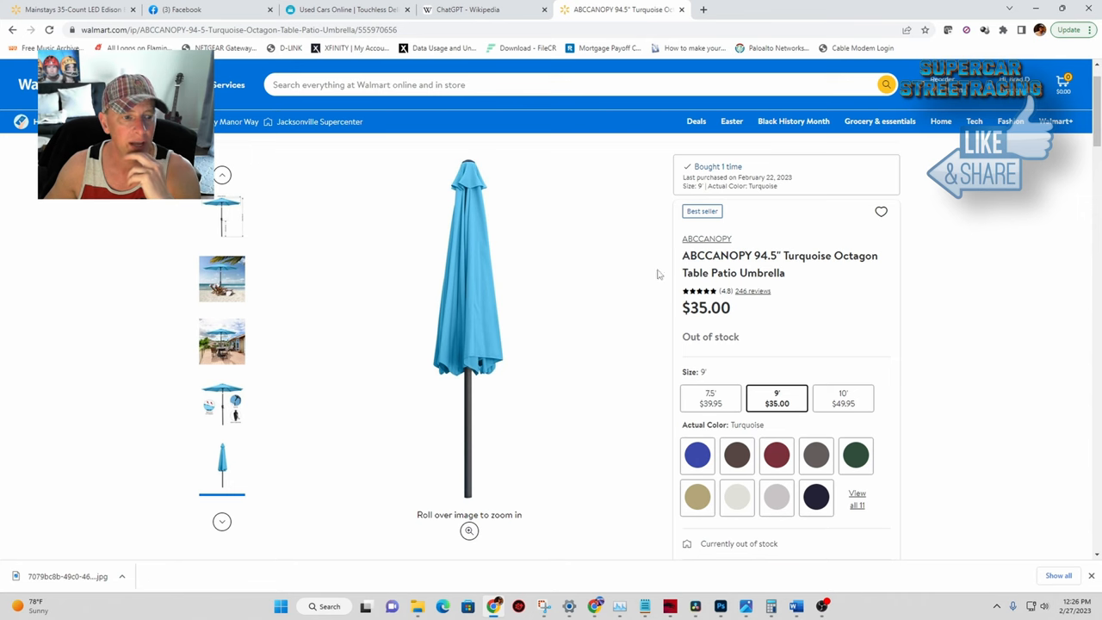
scroll("down", 3)
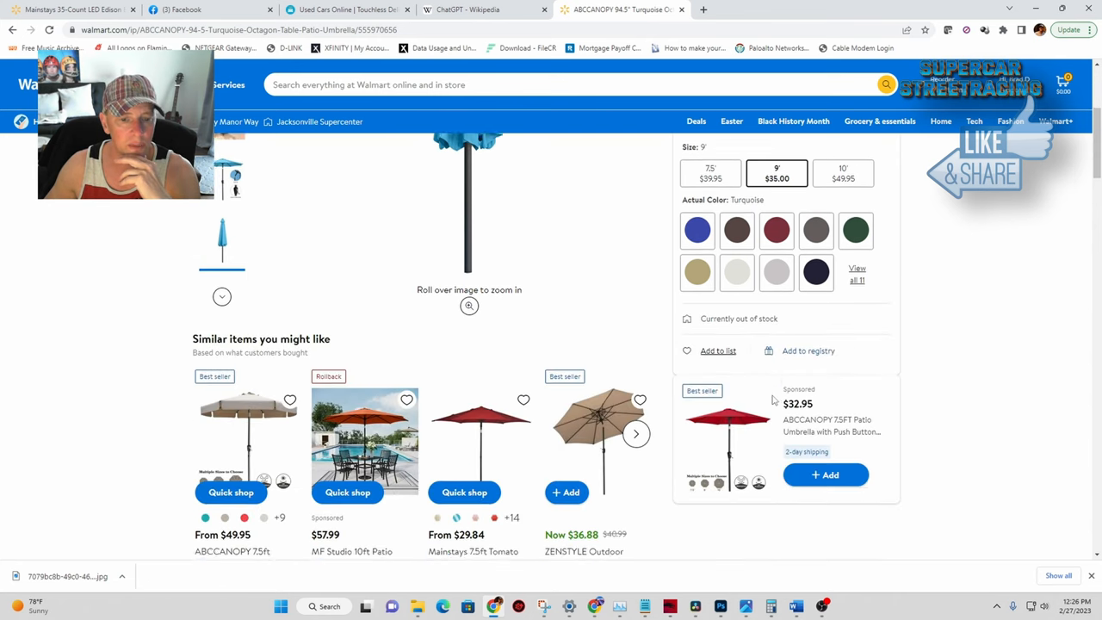
scroll("down", 3)
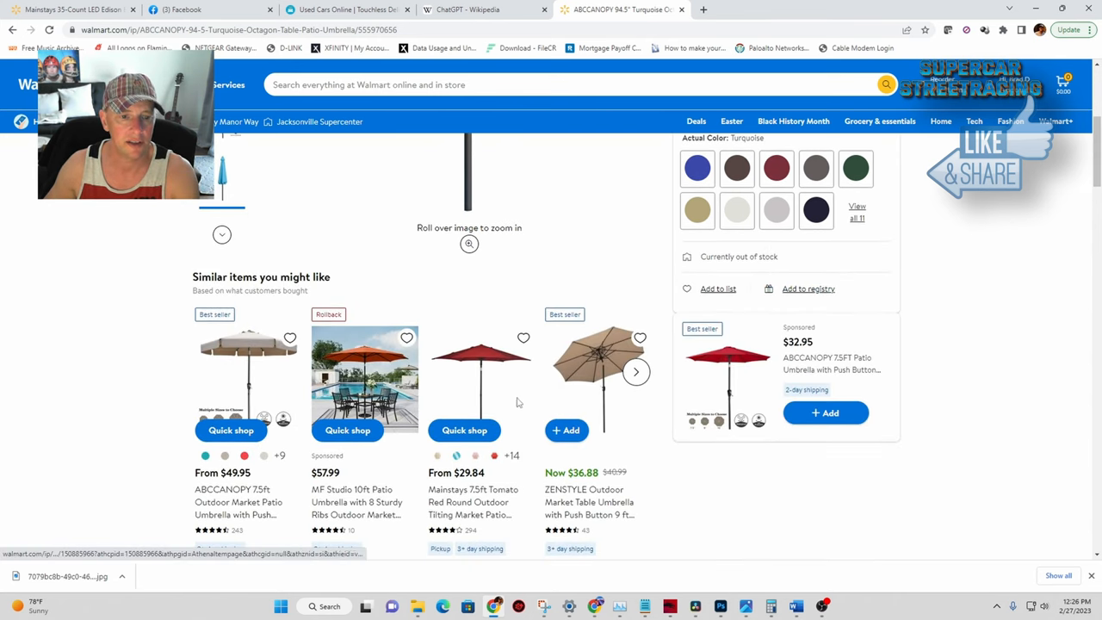
scroll("down", 3)
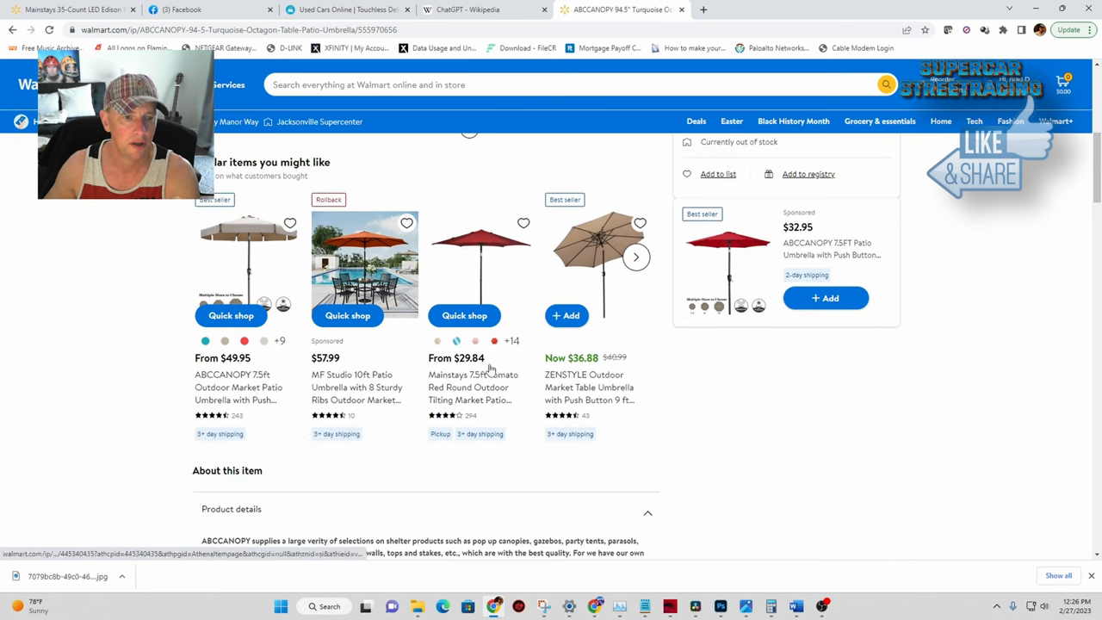
mouse_move(493, 379)
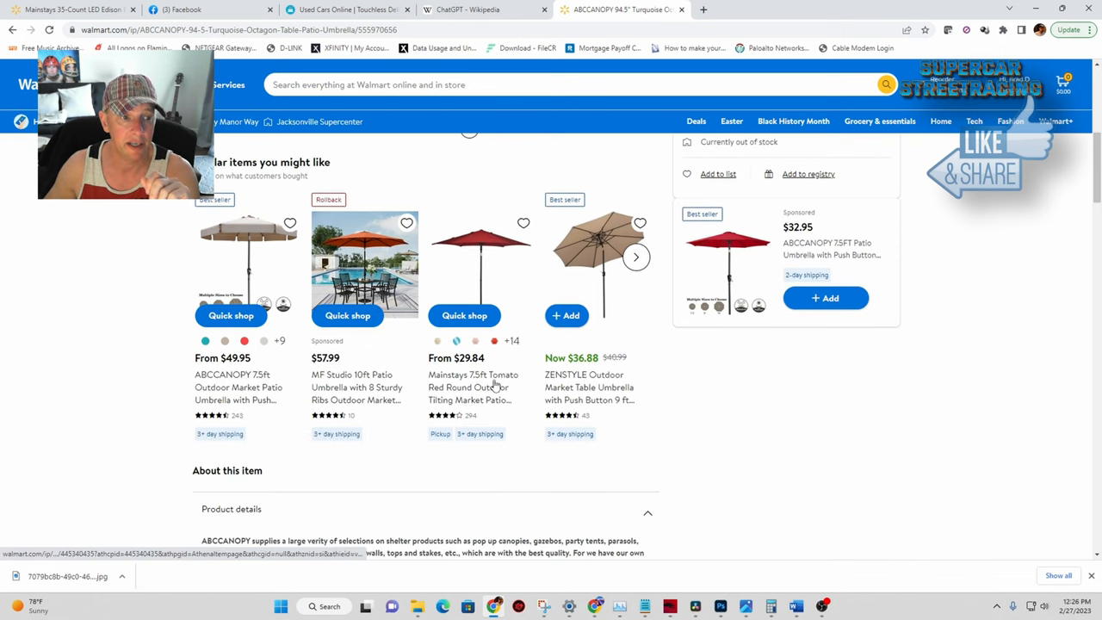
scroll("up", 3)
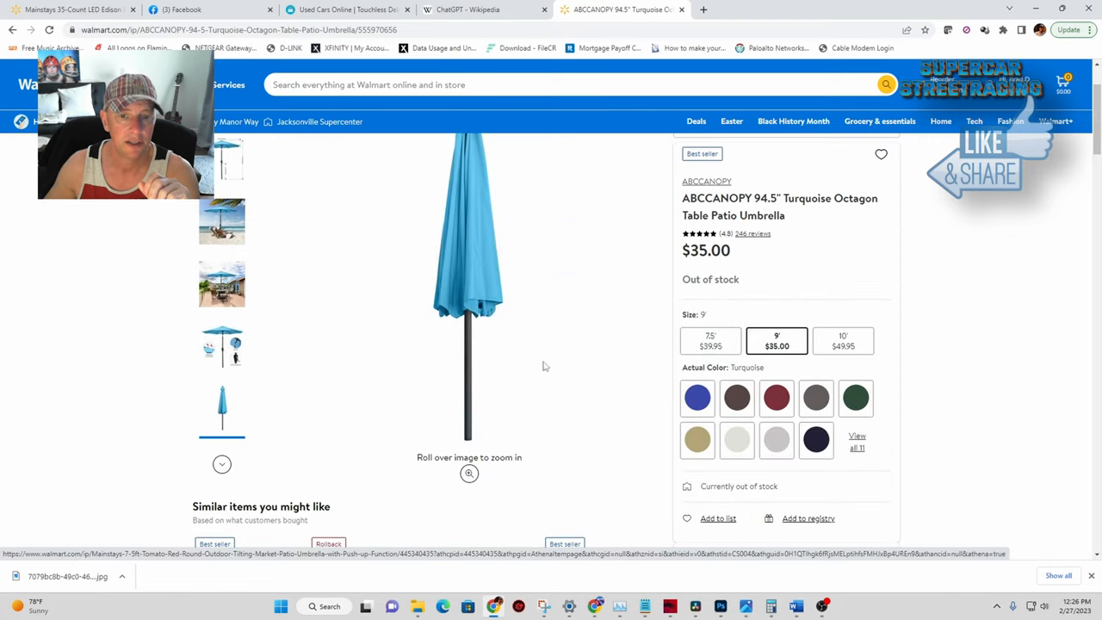
scroll("down", 3)
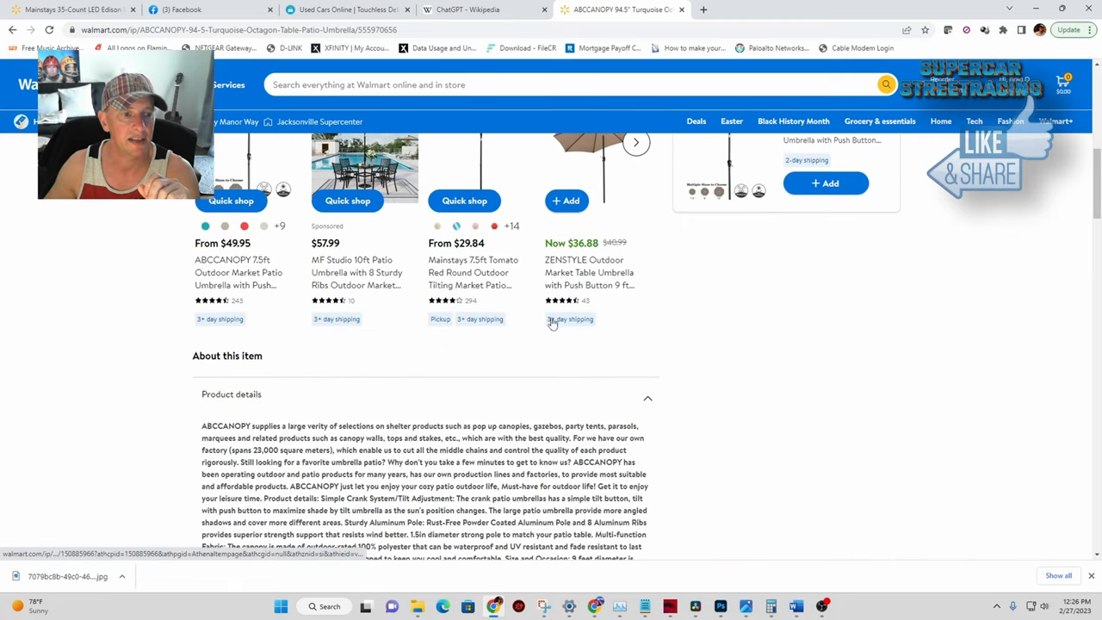
scroll("up", 3)
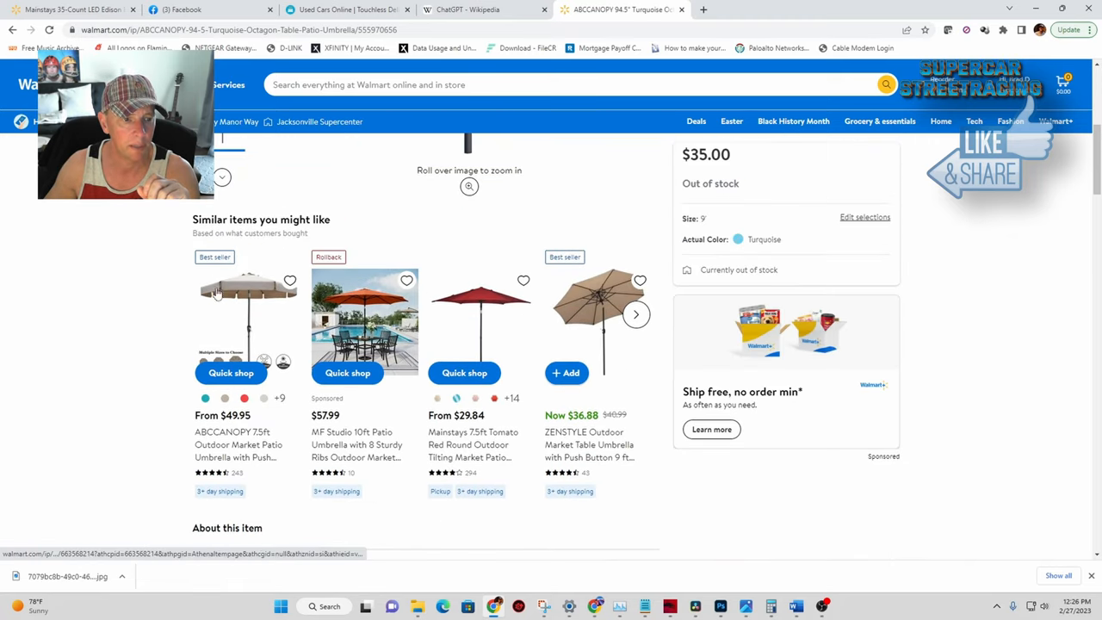
mouse_move(1002, 274)
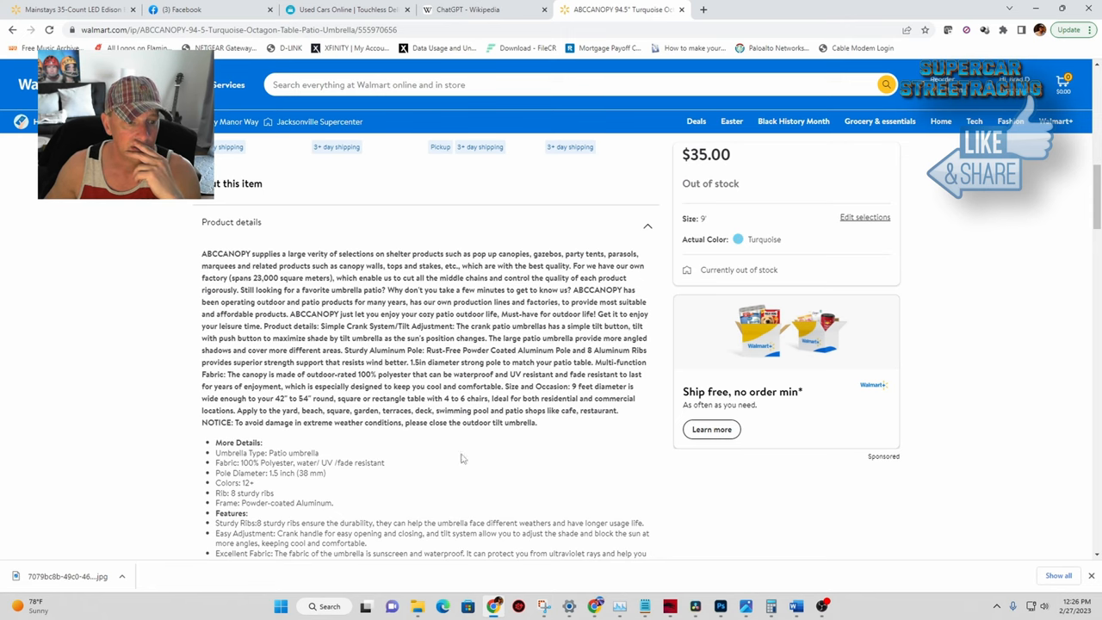
mouse_move(462, 458)
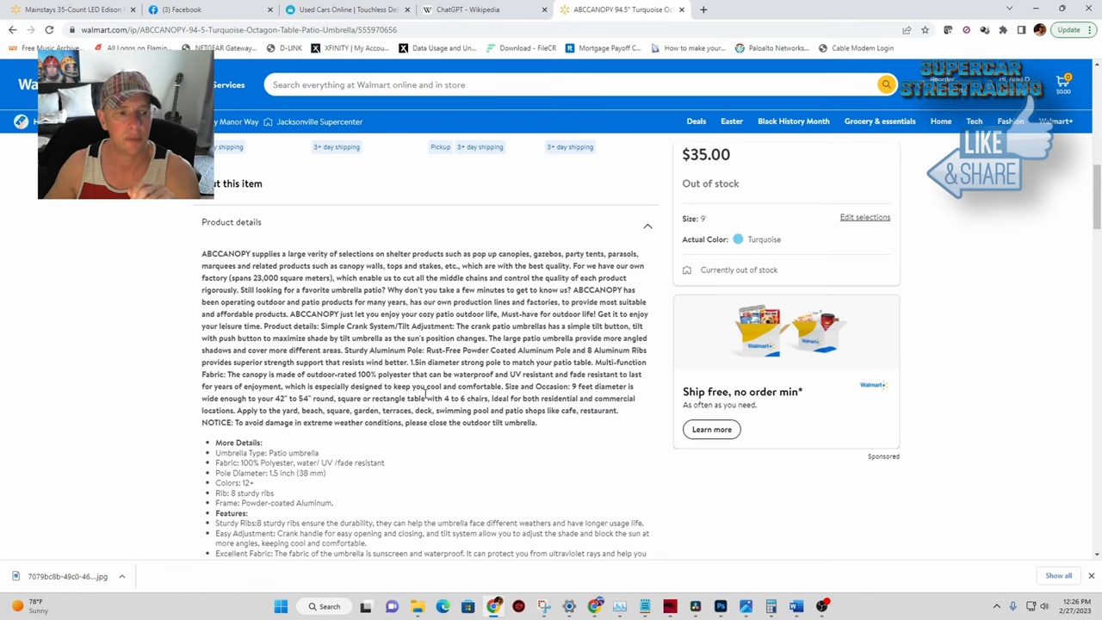
scroll("down", 3)
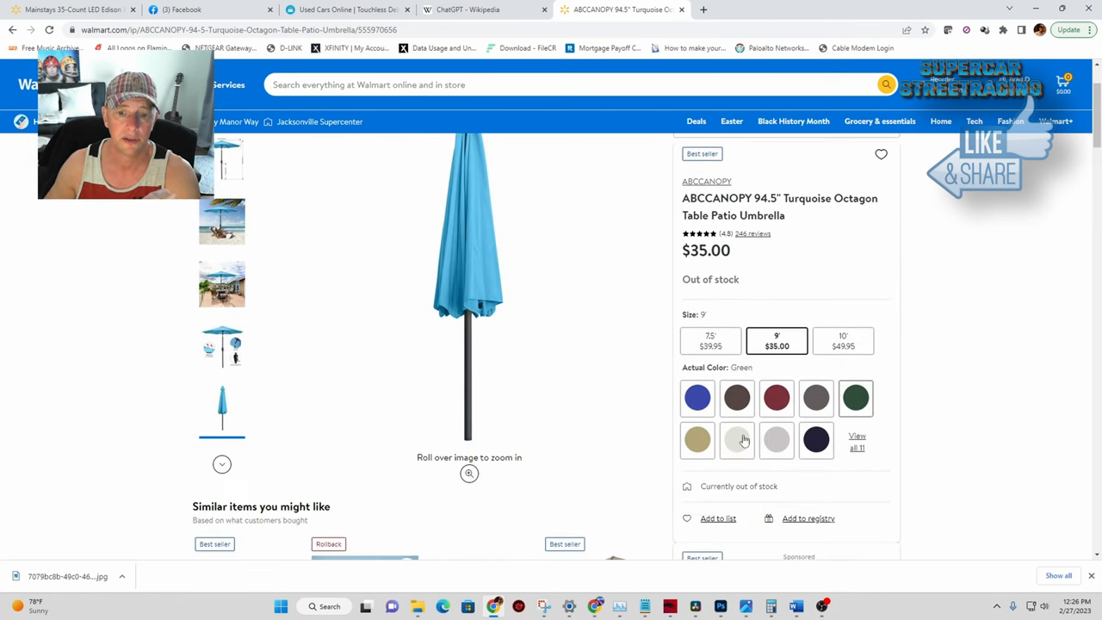
- Browse all the umbrella's colour swatches keeping Turquoise, then scroll to its product details and features
left_click(858, 441)
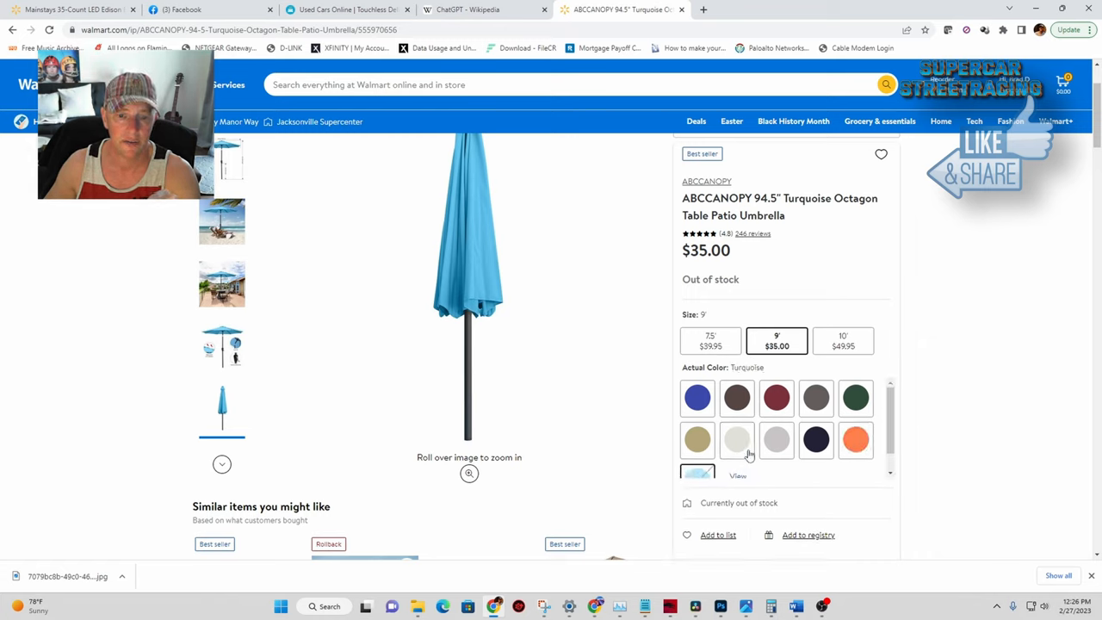
left_click(775, 441)
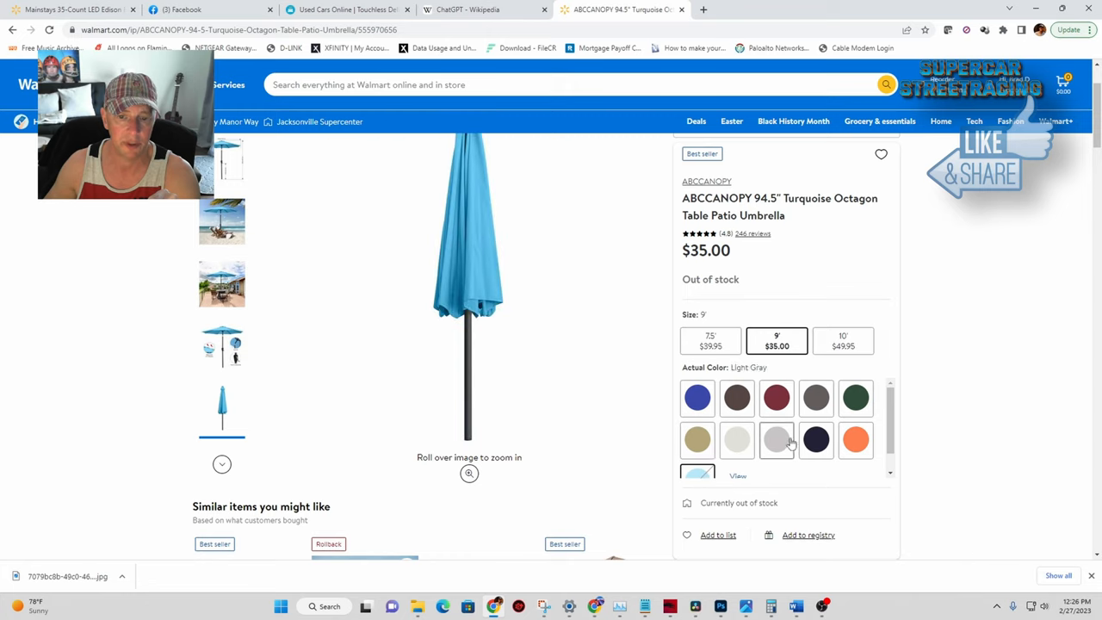
left_click(697, 458)
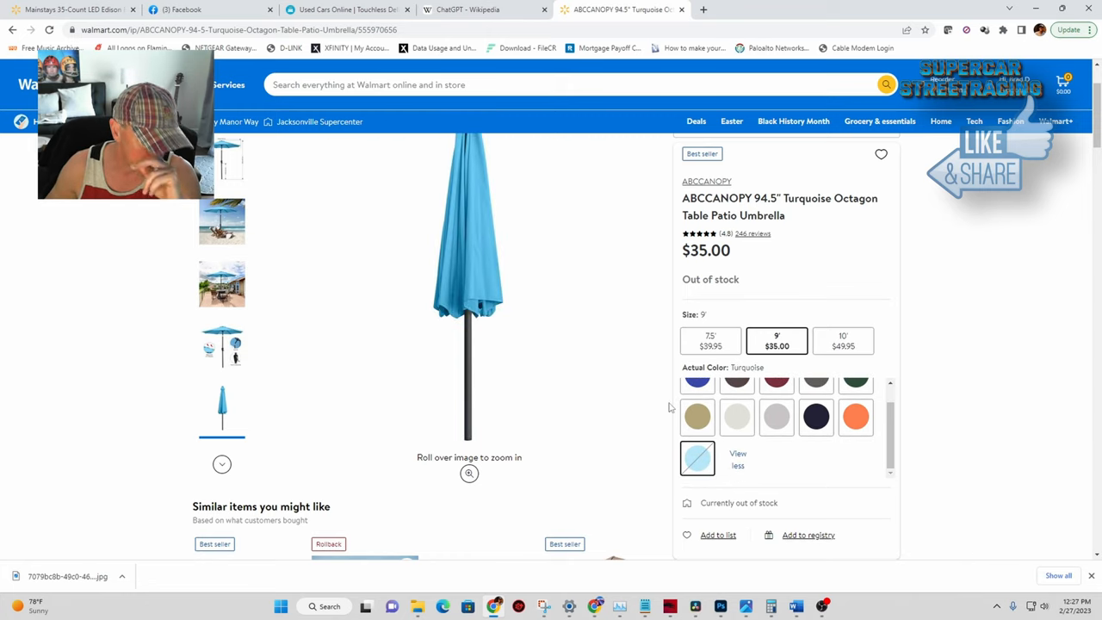
scroll("down", 3)
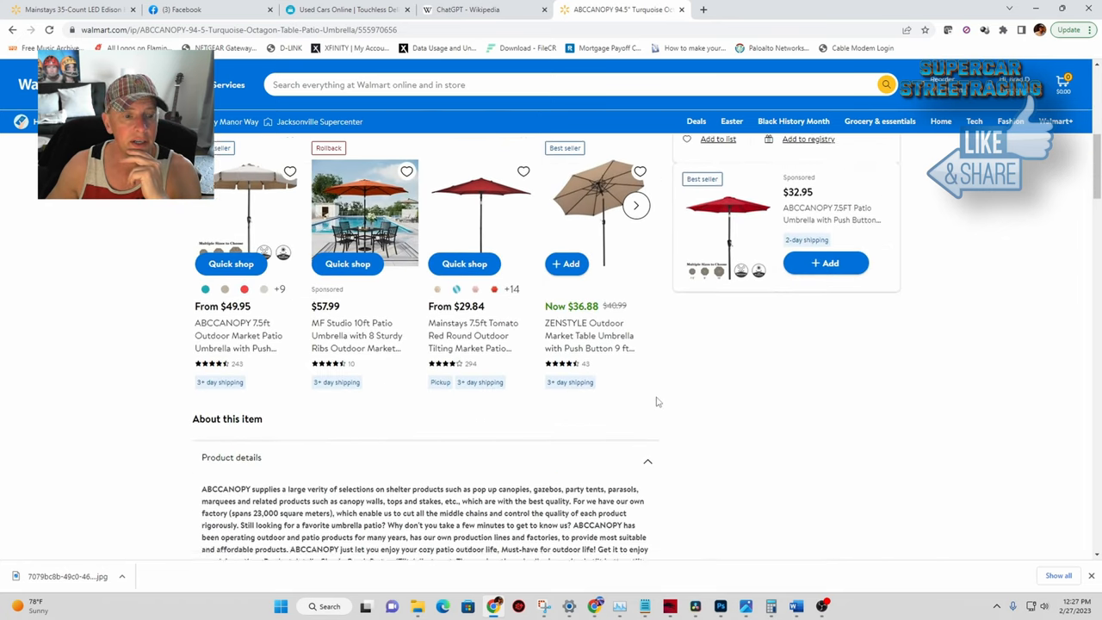
scroll("down", 3)
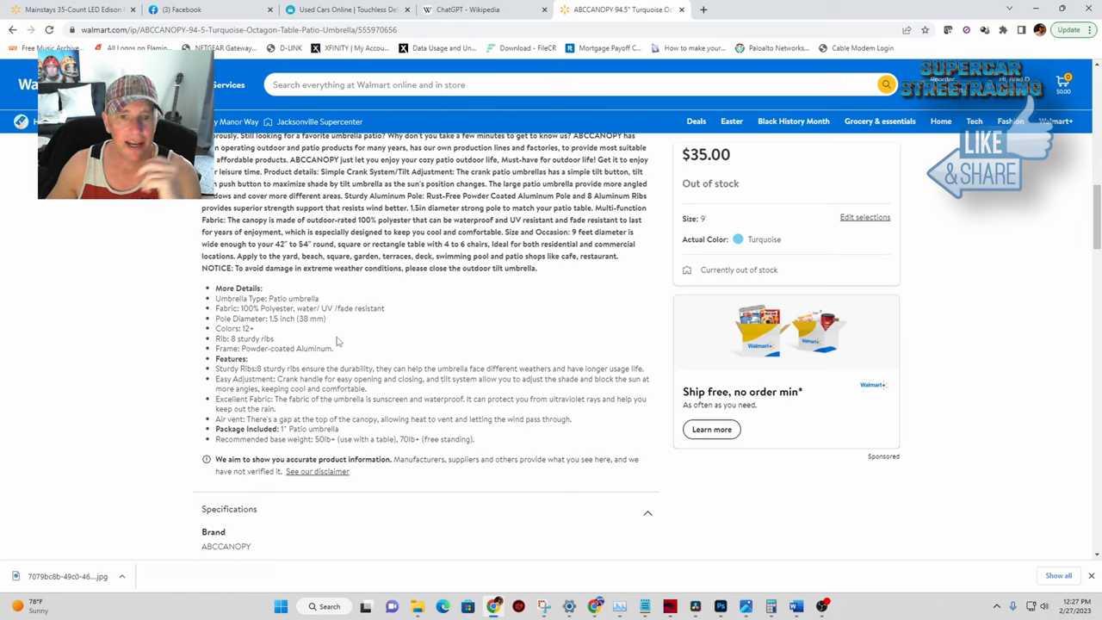
mouse_move(448, 345)
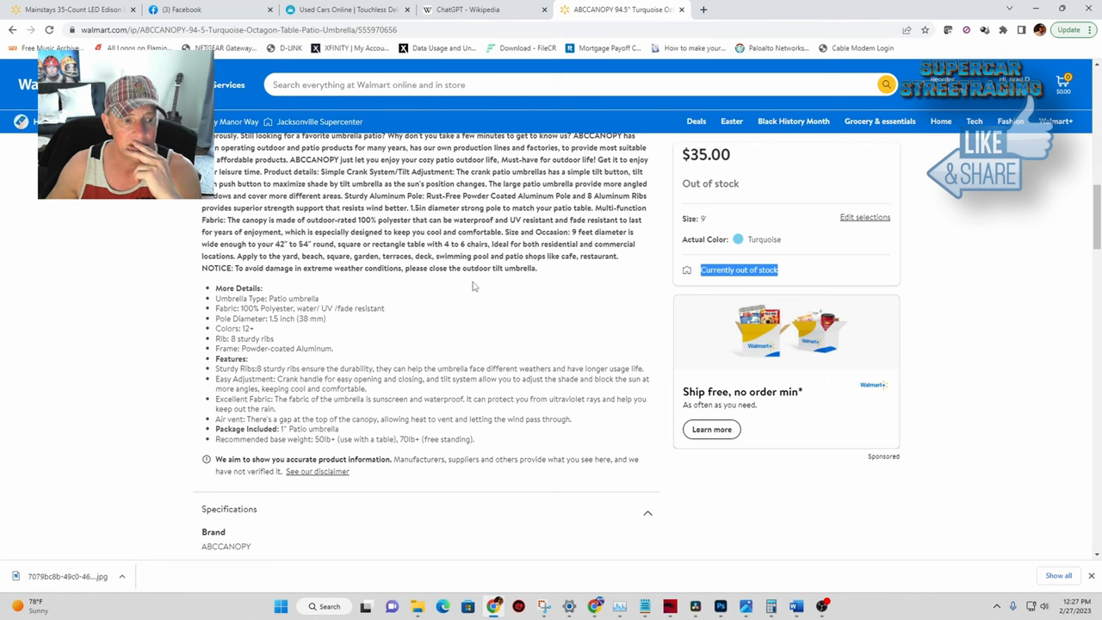
- Scroll past specifications to the 4.8-out-of-5 ratings breakdown and top positive and negative reviews
scroll("down", 3)
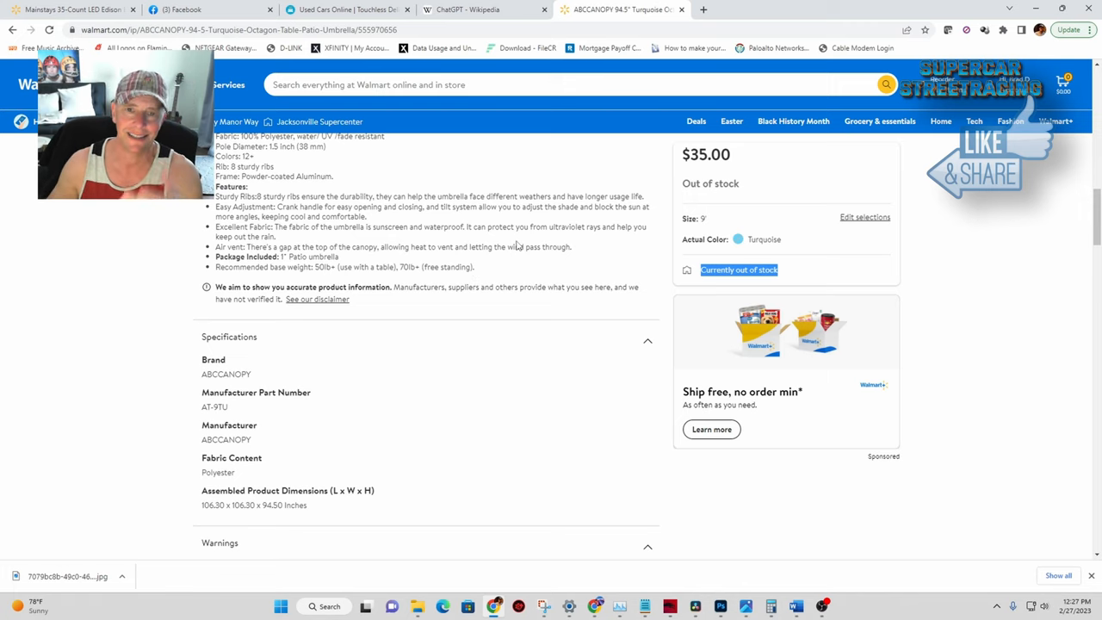
scroll("down", 3)
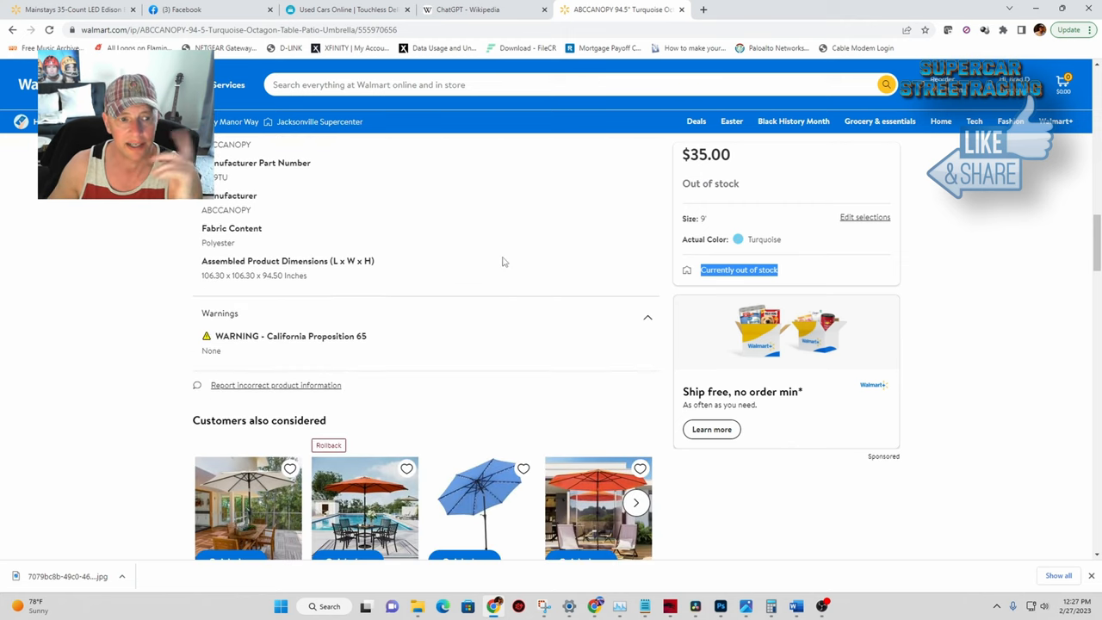
scroll("down", 3)
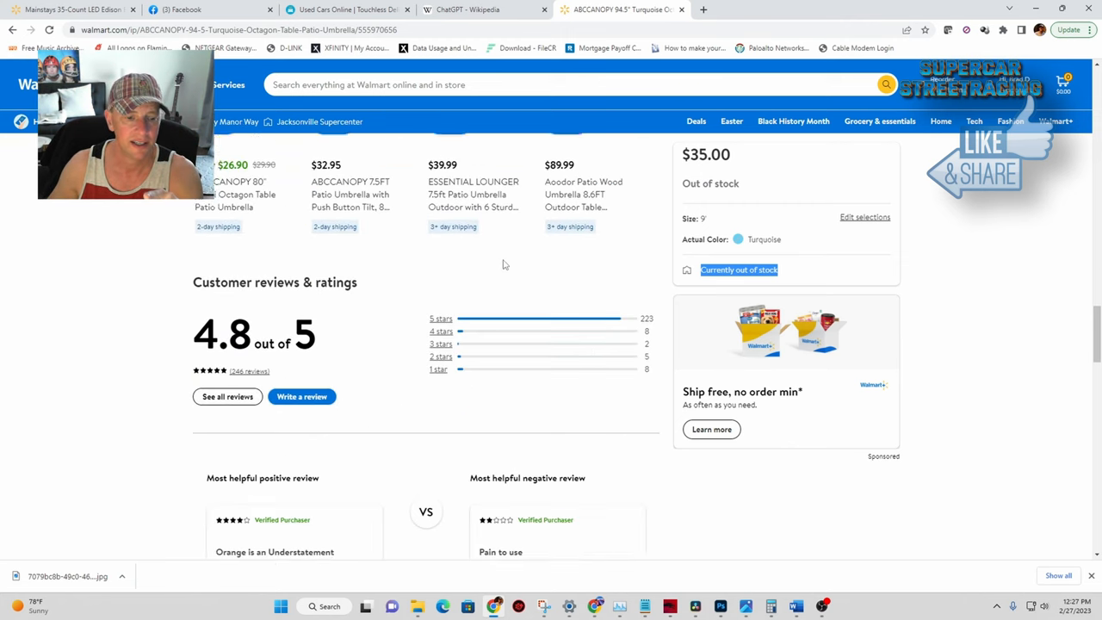
scroll("down", 3)
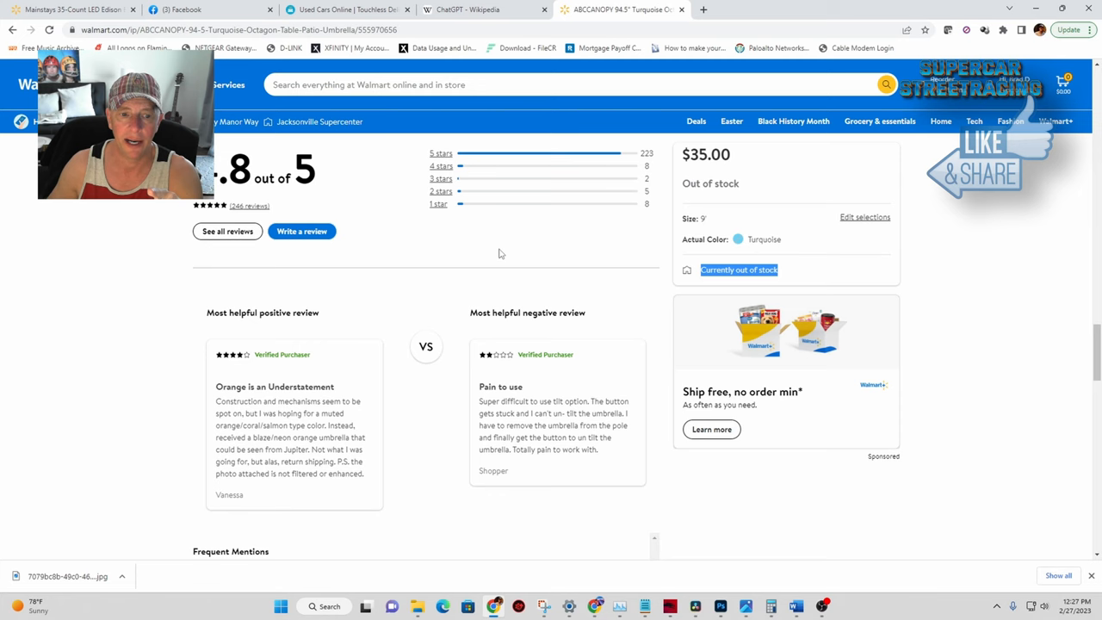
scroll("down", 3)
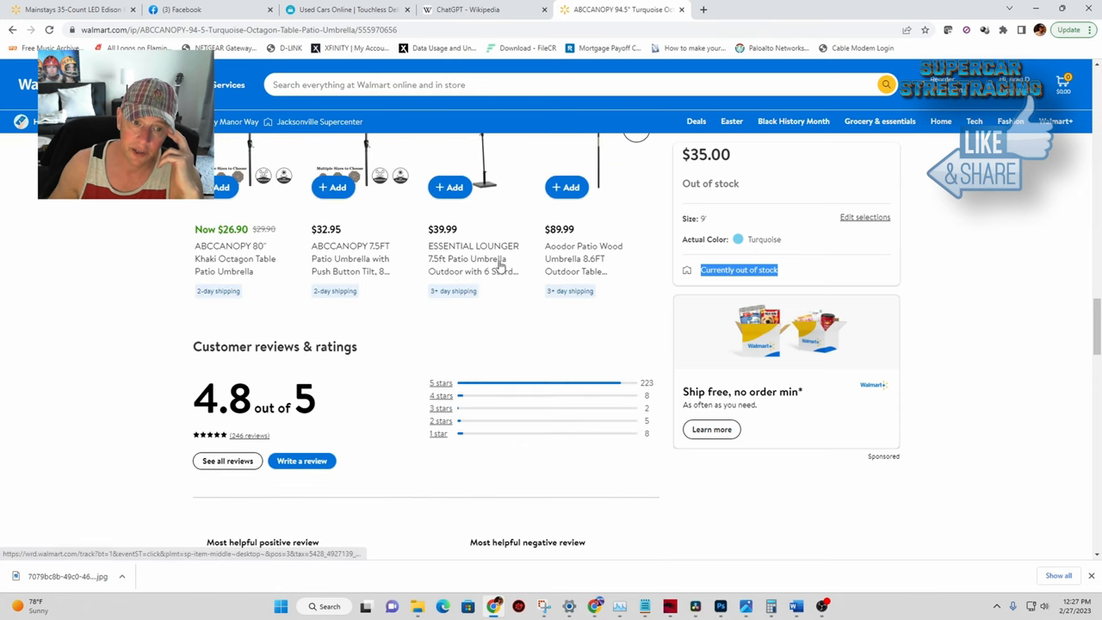
mouse_move(455, 446)
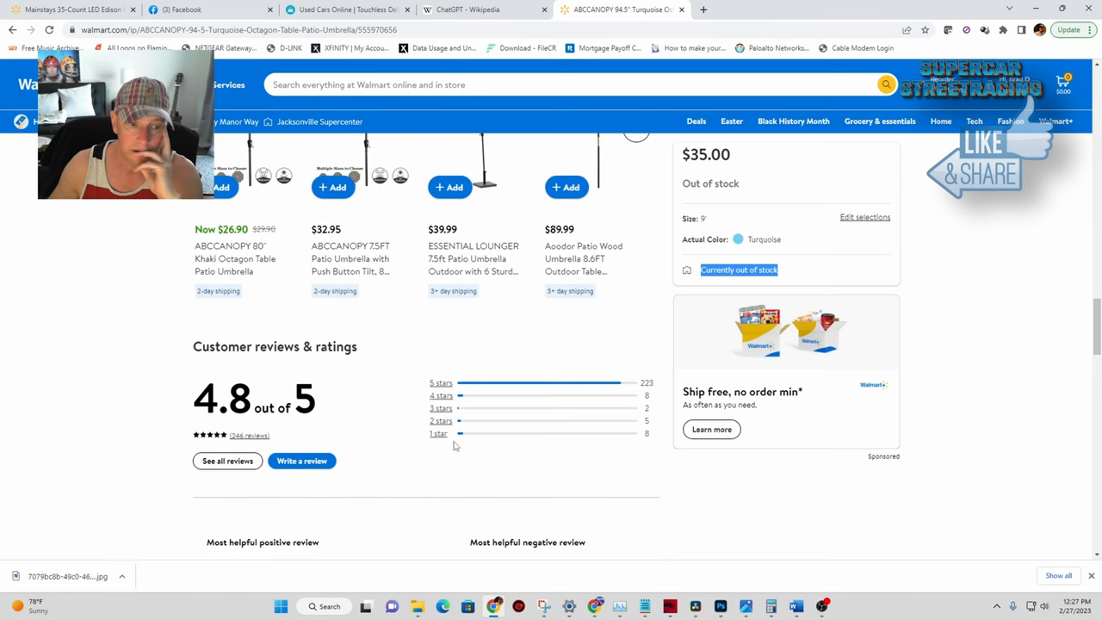
scroll("down", 3)
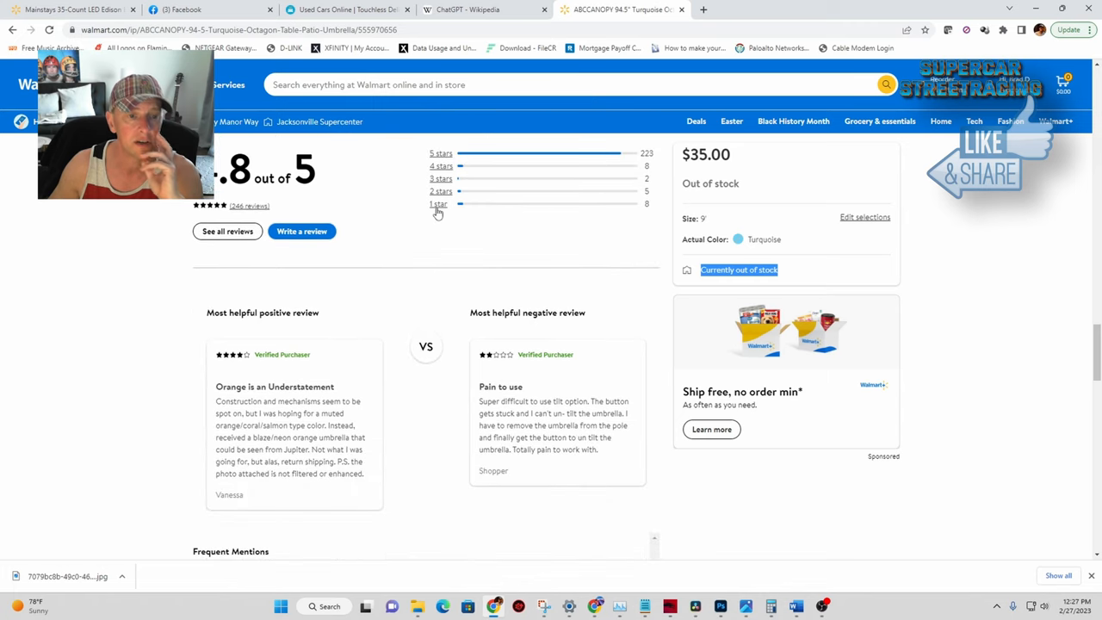
- Filter to the eight one-star reviews and read them, highlighting the wrong-colour complaint
left_click(437, 203)
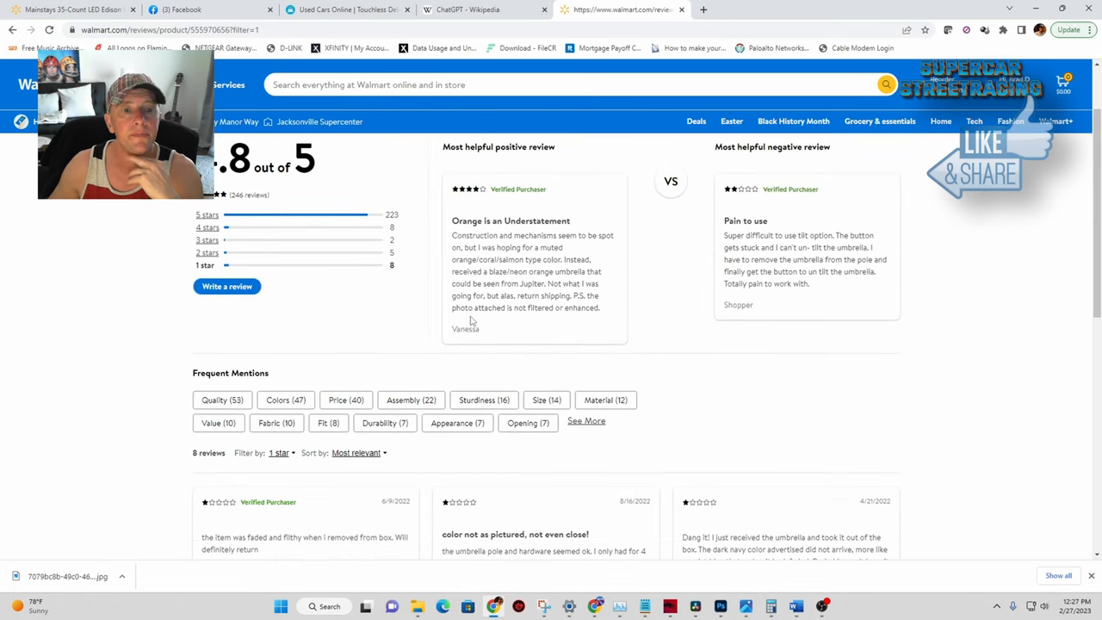
mouse_move(519, 317)
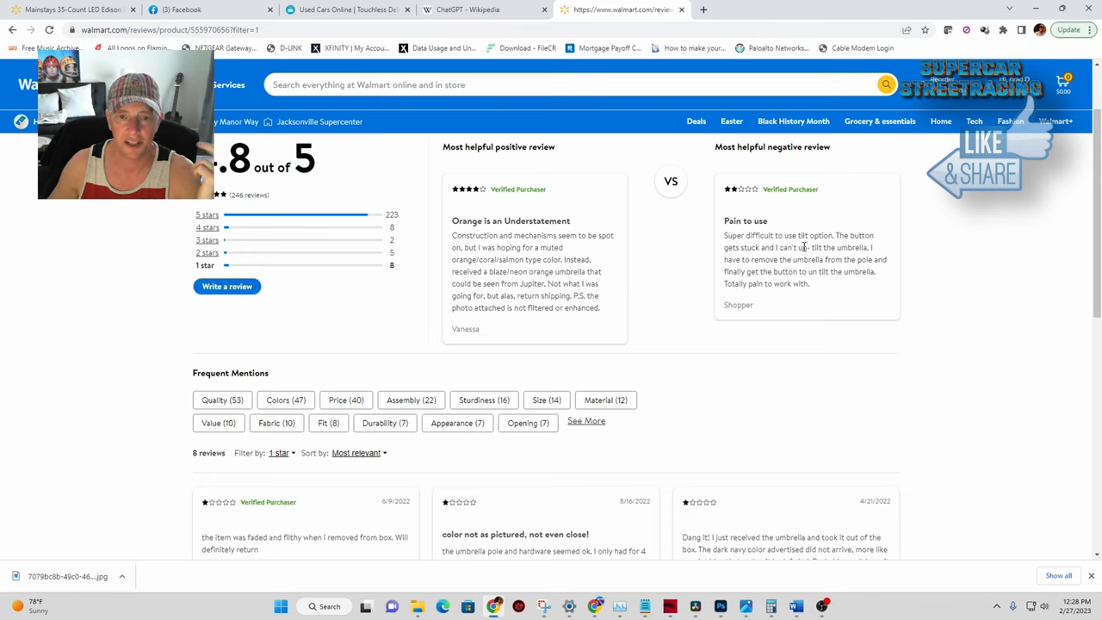
scroll("down", 3)
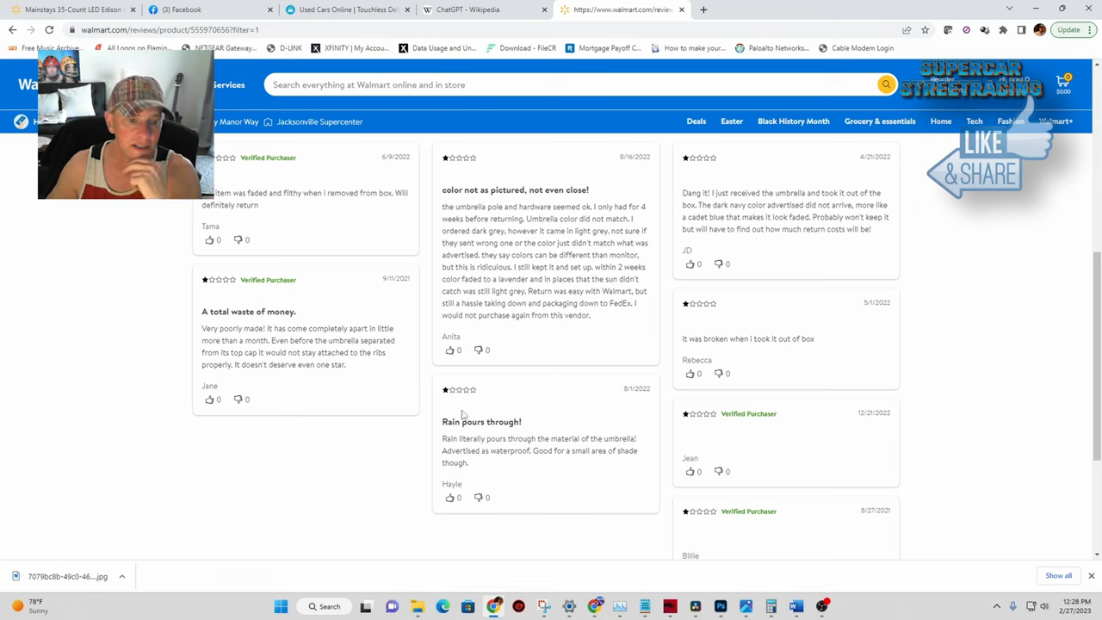
mouse_move(577, 407)
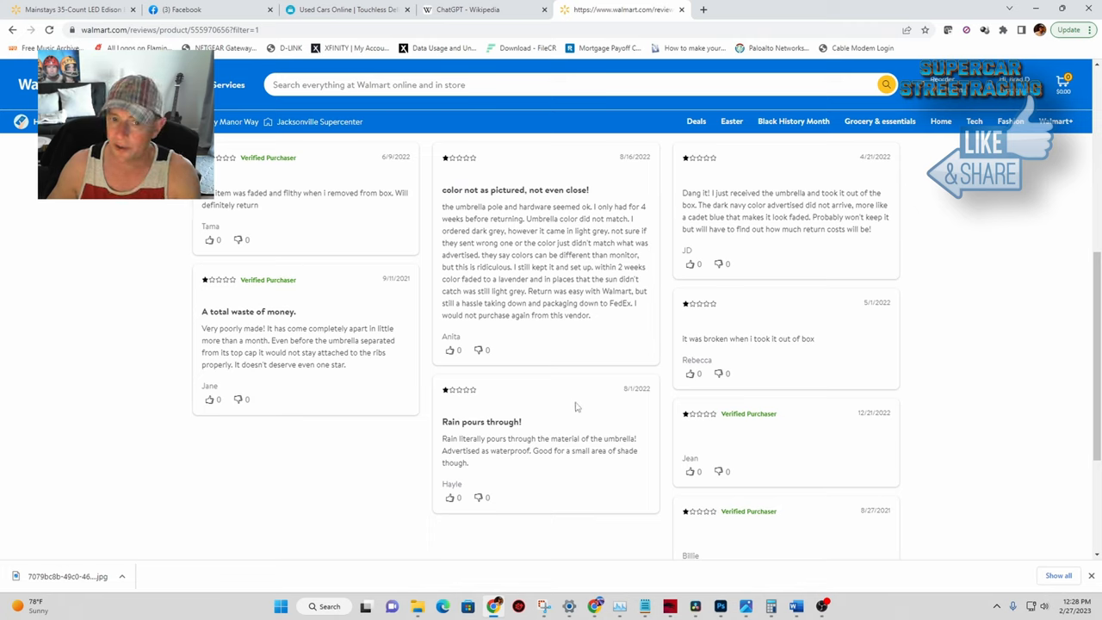
mouse_move(833, 292)
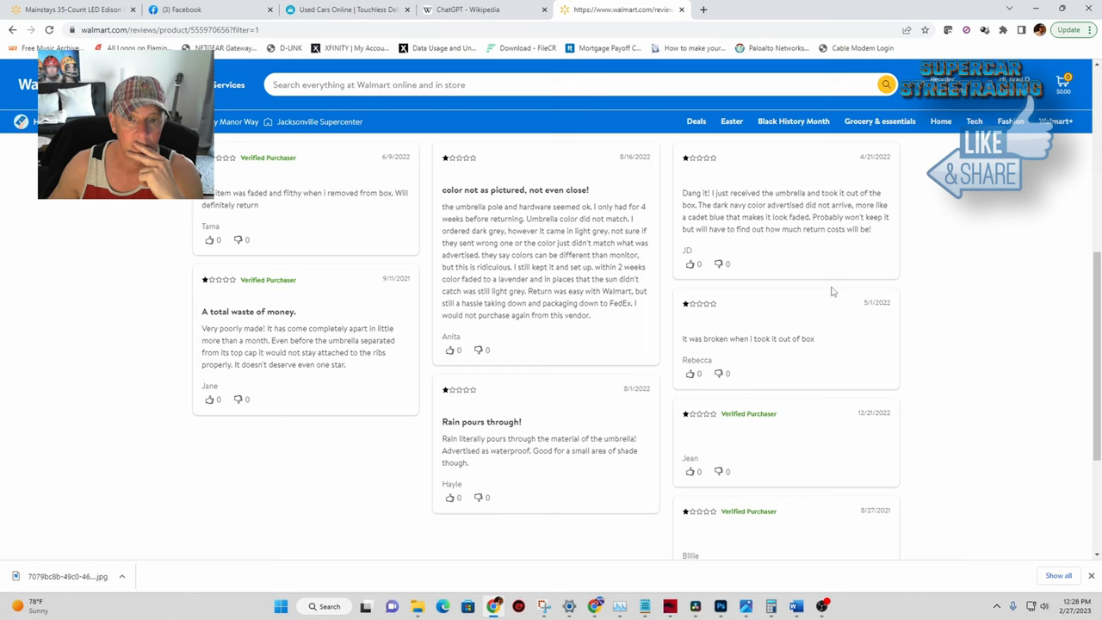
left_click_drag(772, 217, 688, 252)
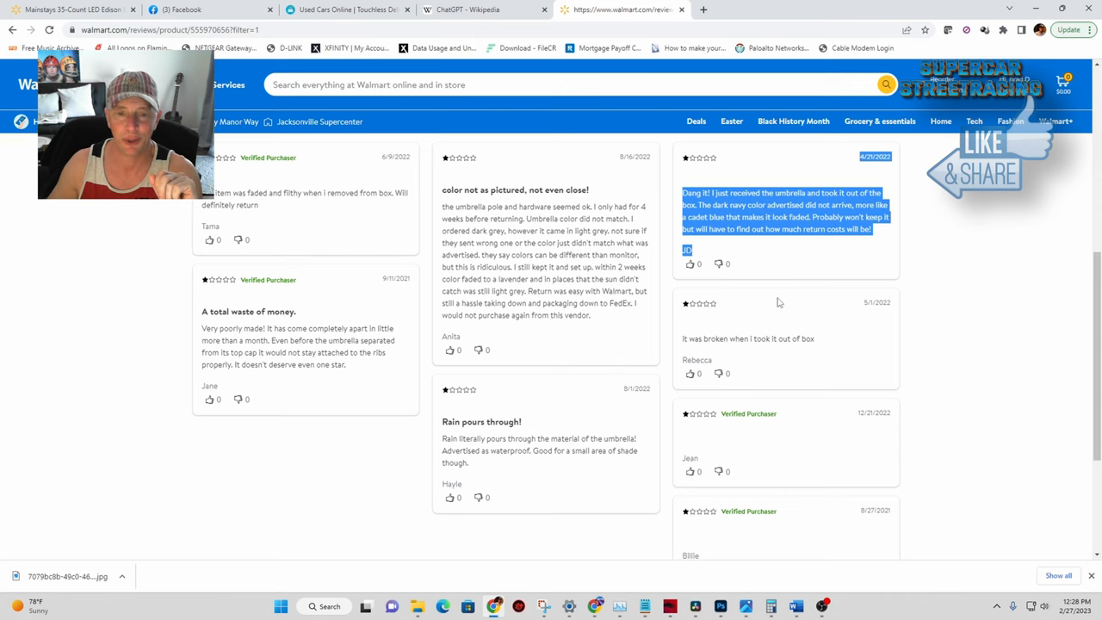
scroll("down", 3)
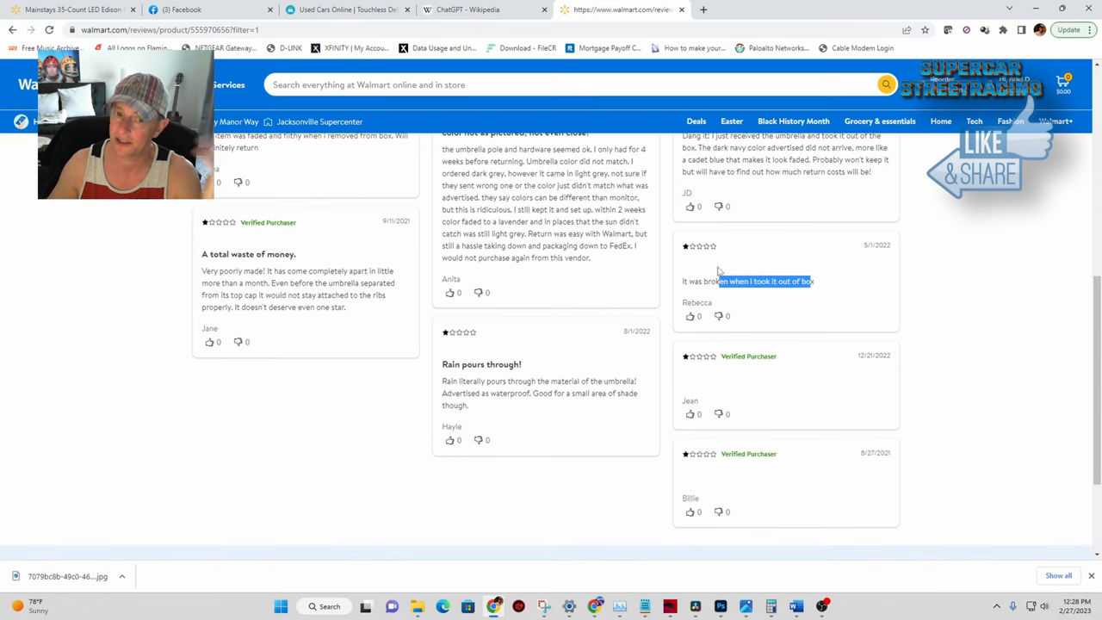
scroll("down", 3)
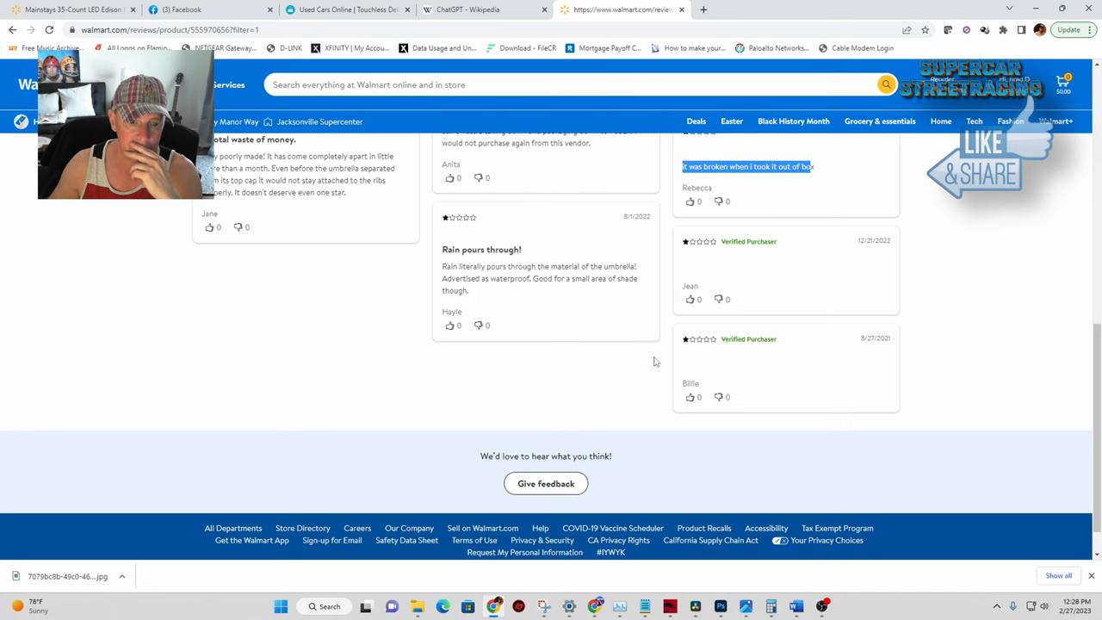
scroll("up", 3)
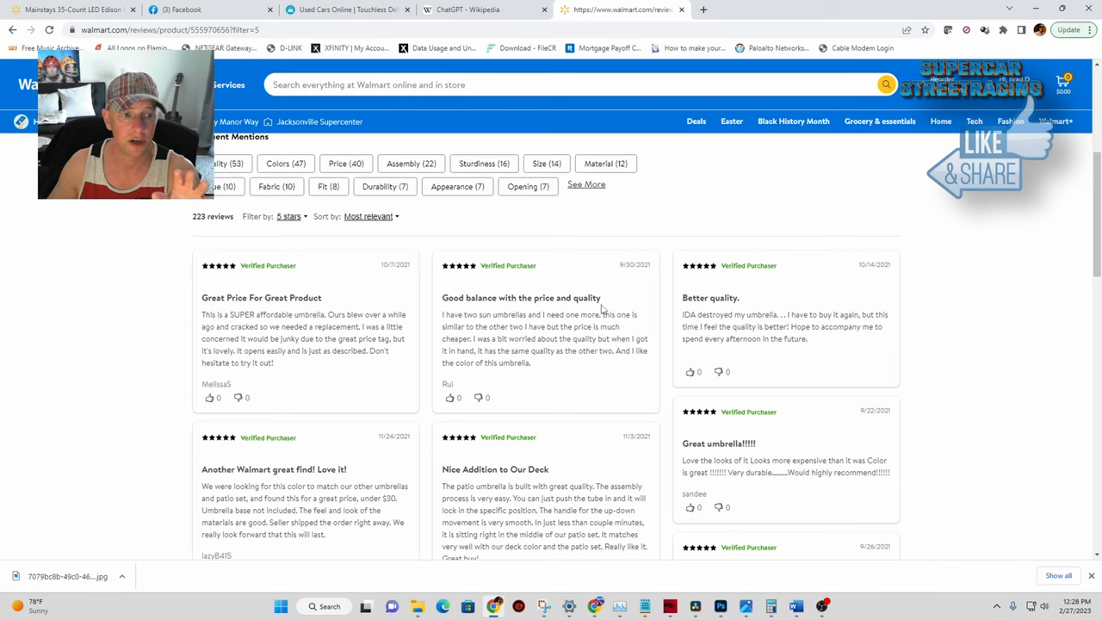
mouse_move(939, 262)
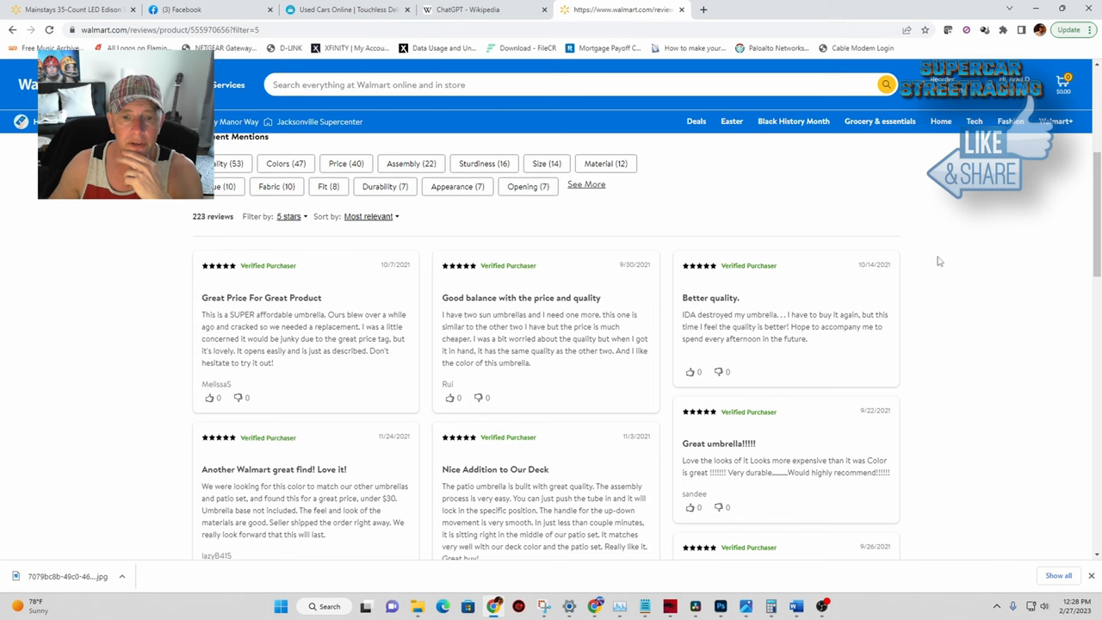
- Read the first page of five-star reviews down to the pagination, highlighting the 'Good quality with price' review
scroll("down", 3)
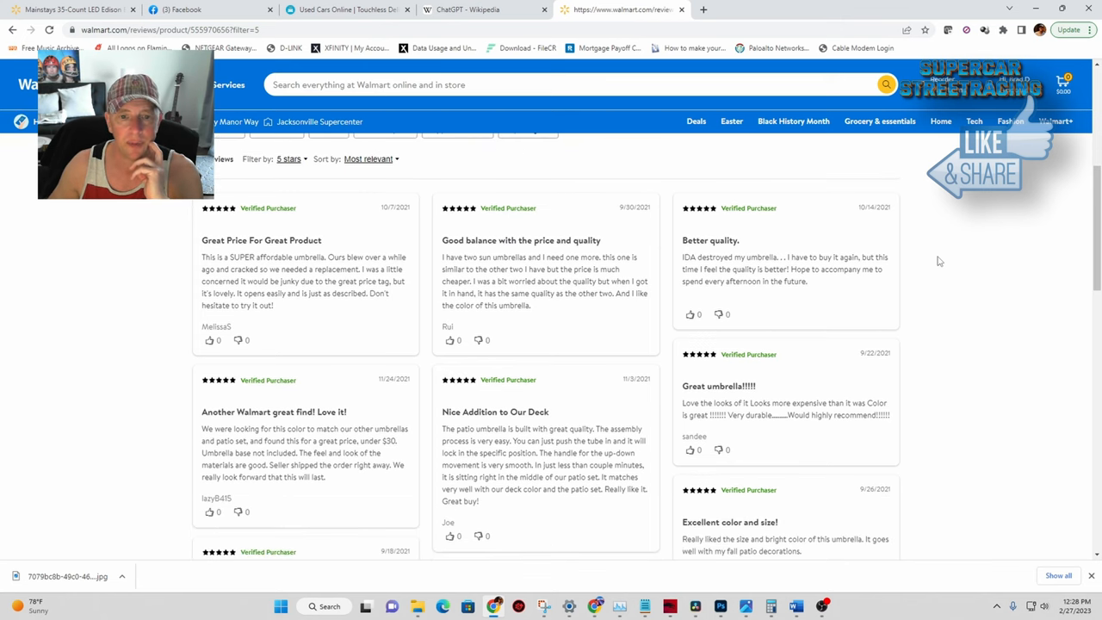
scroll("down", 3)
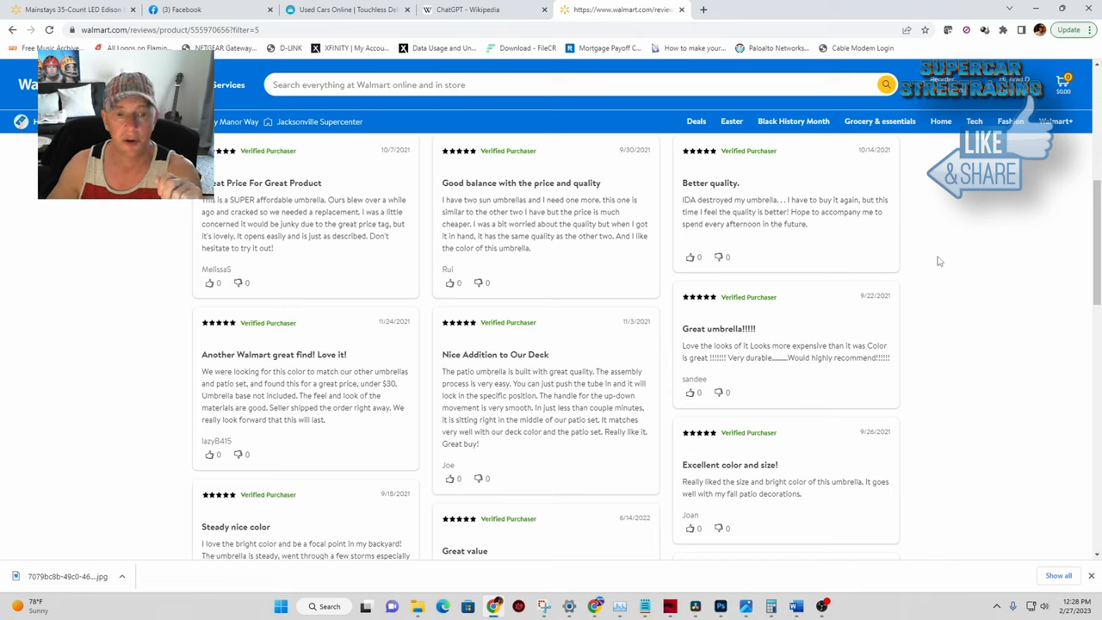
mouse_move(569, 461)
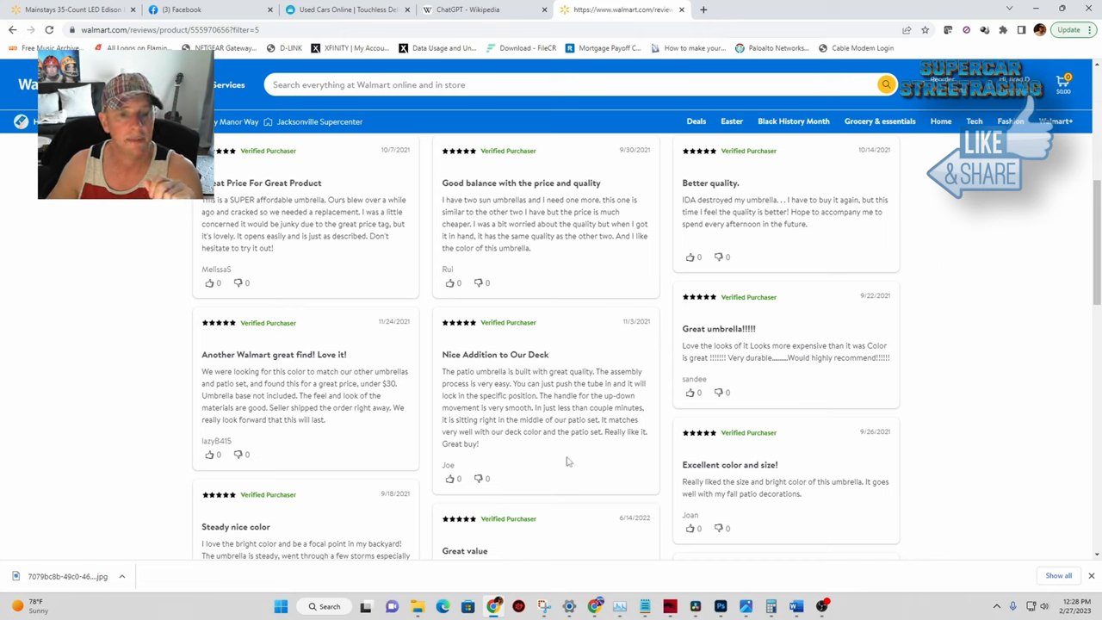
mouse_move(558, 460)
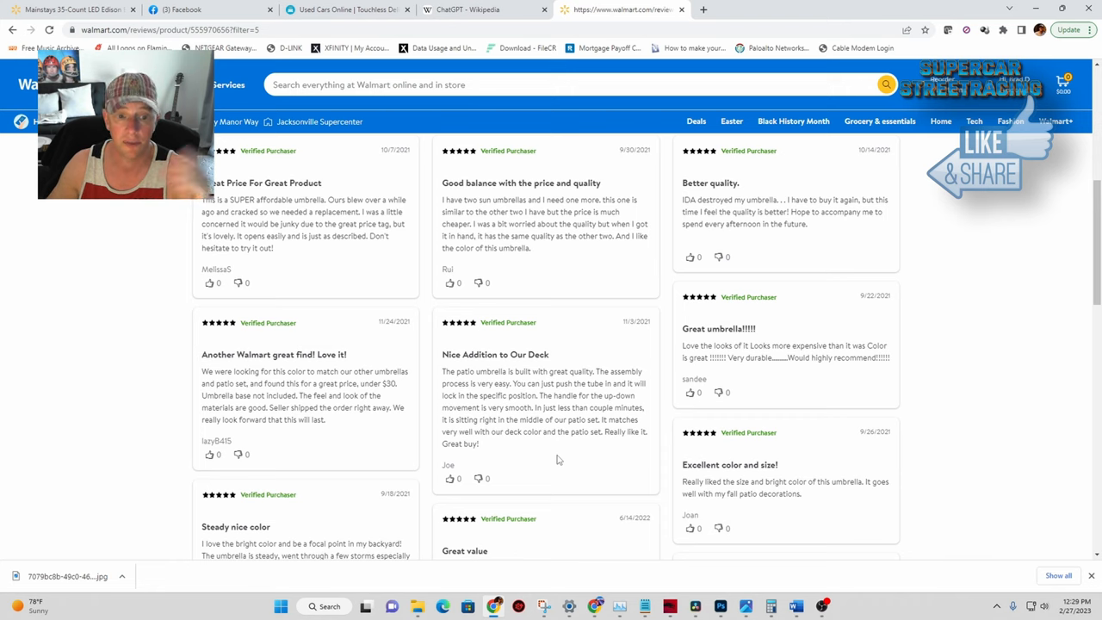
scroll("down", 3)
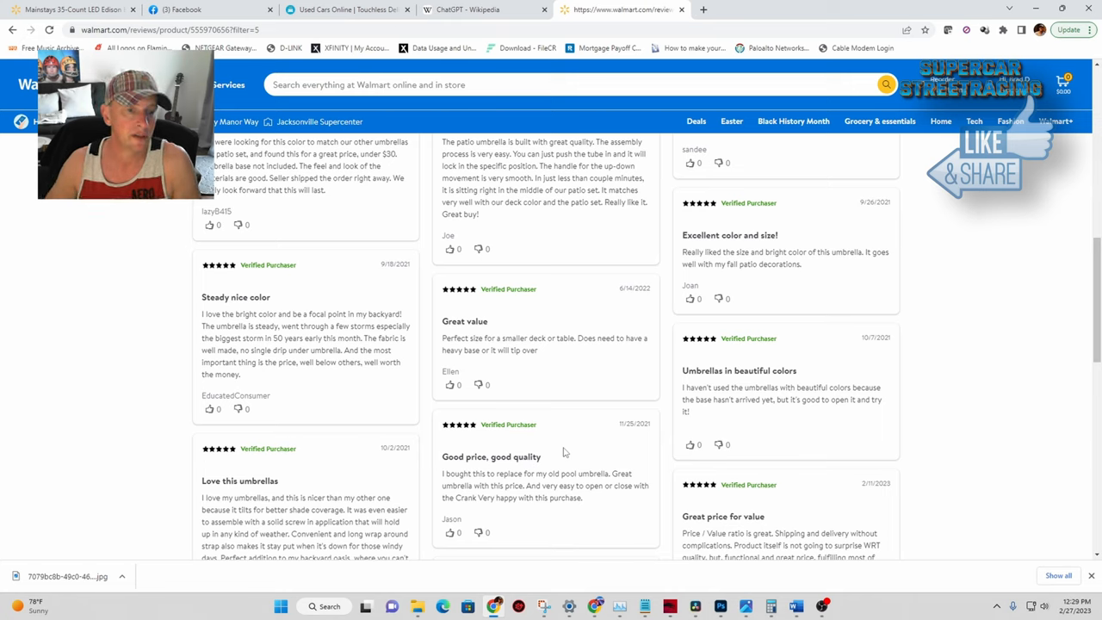
mouse_move(596, 427)
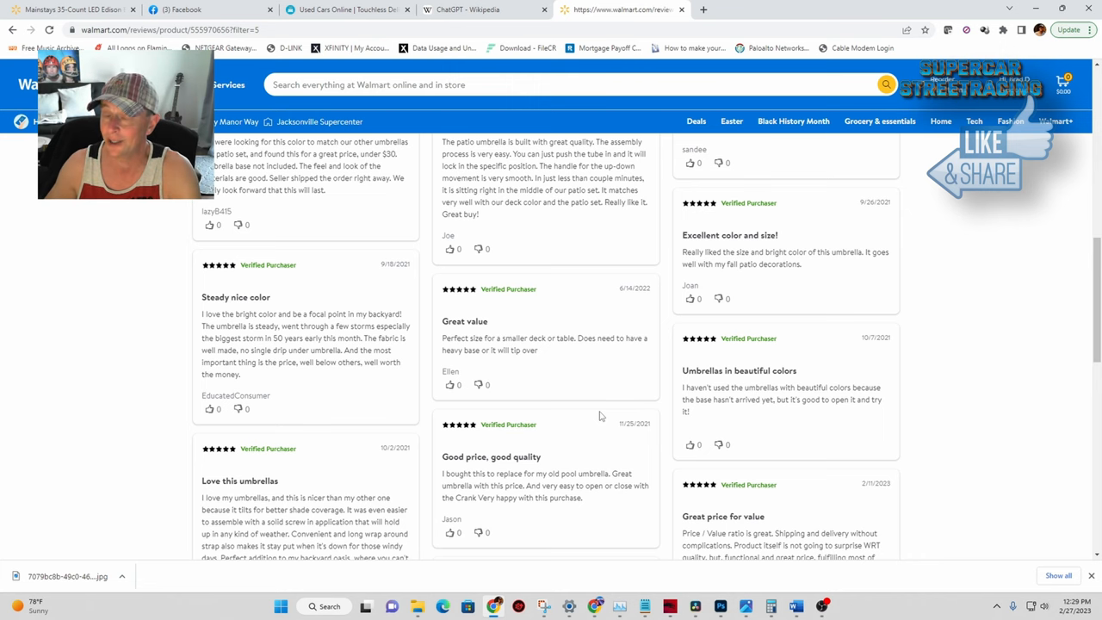
scroll("down", 3)
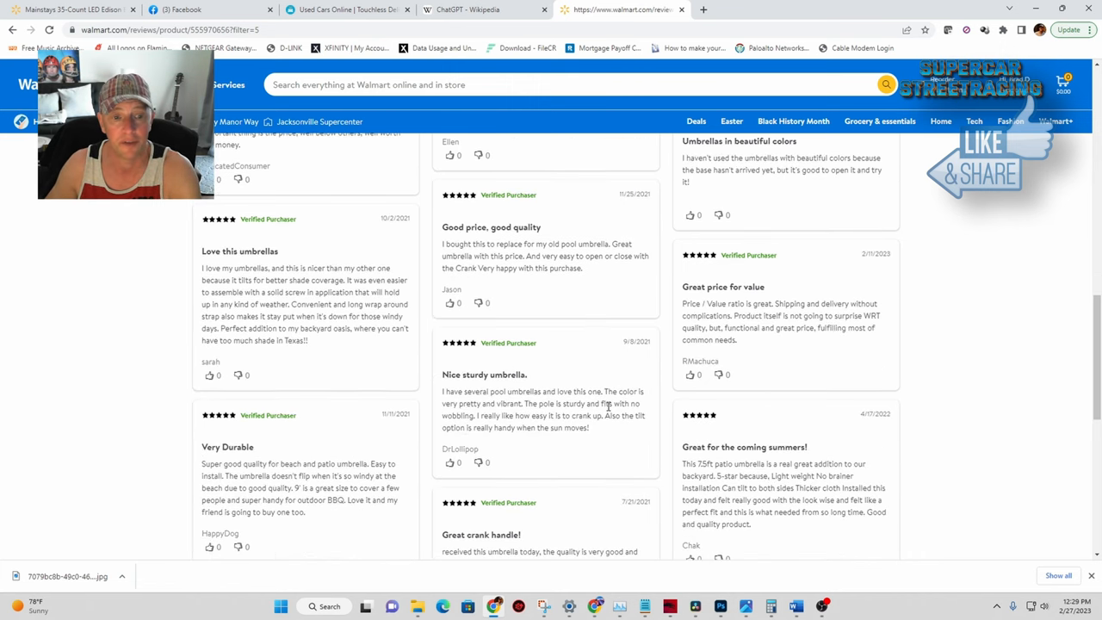
scroll("down", 3)
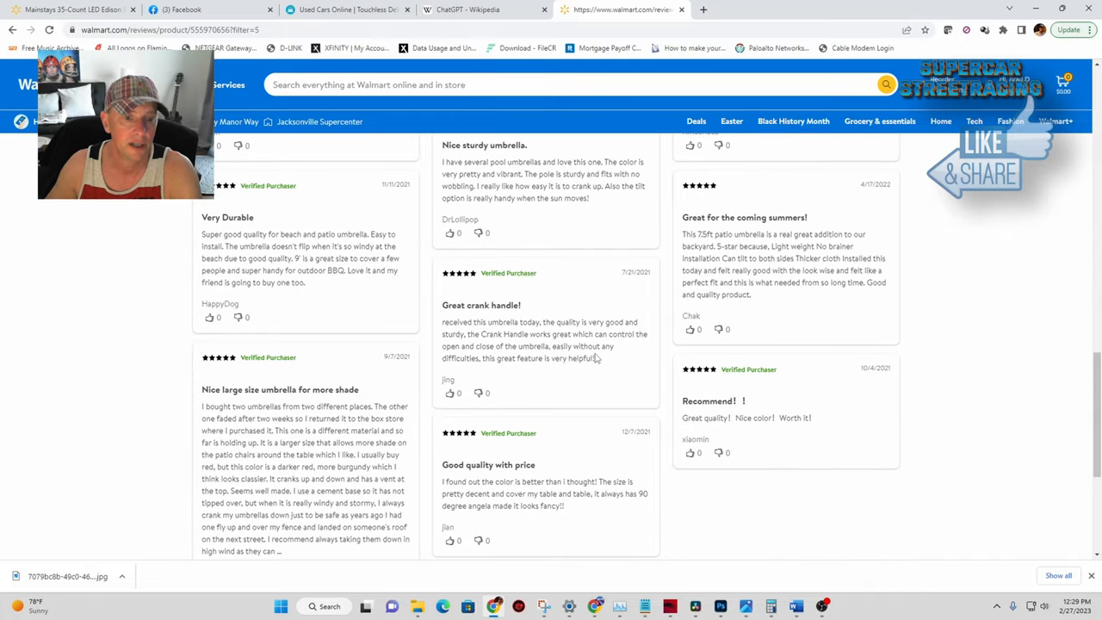
mouse_move(606, 283)
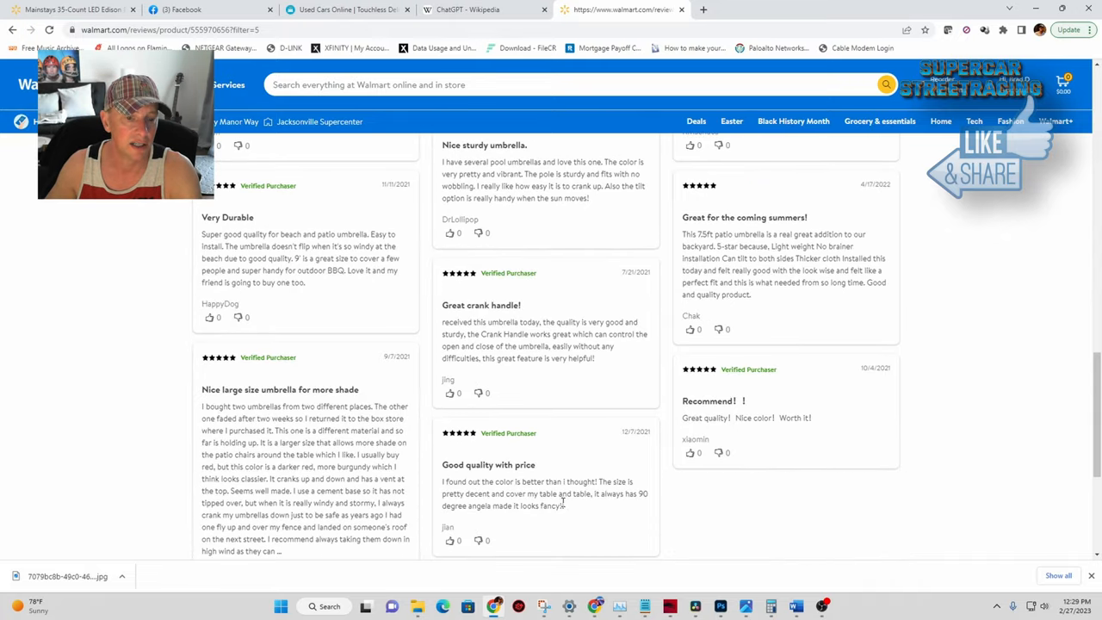
left_click_drag(441, 465, 565, 506)
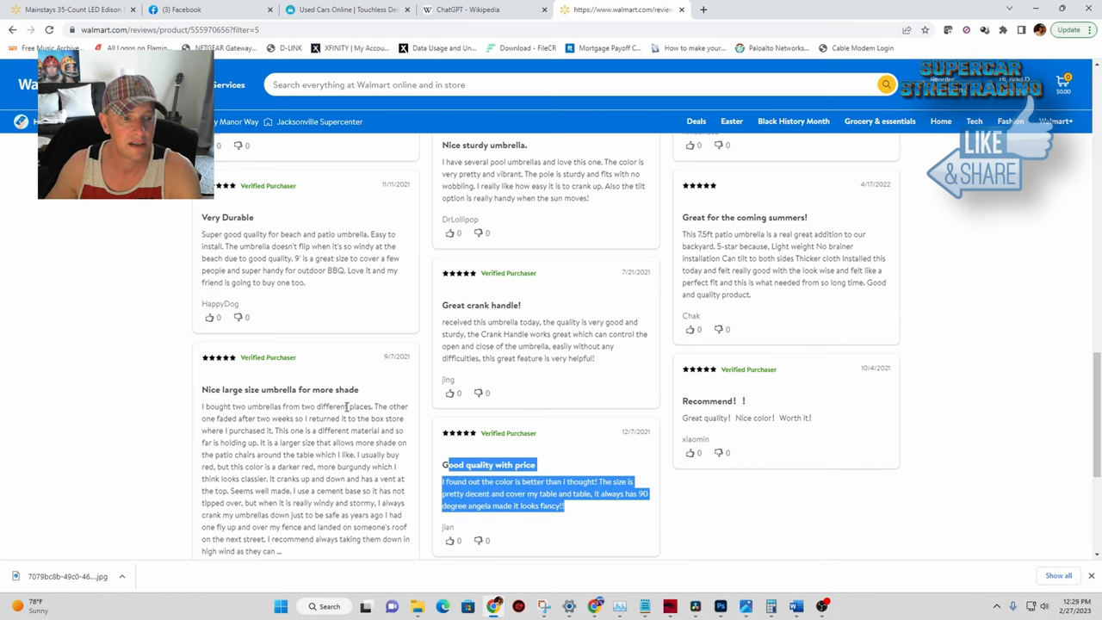
scroll("down", 3)
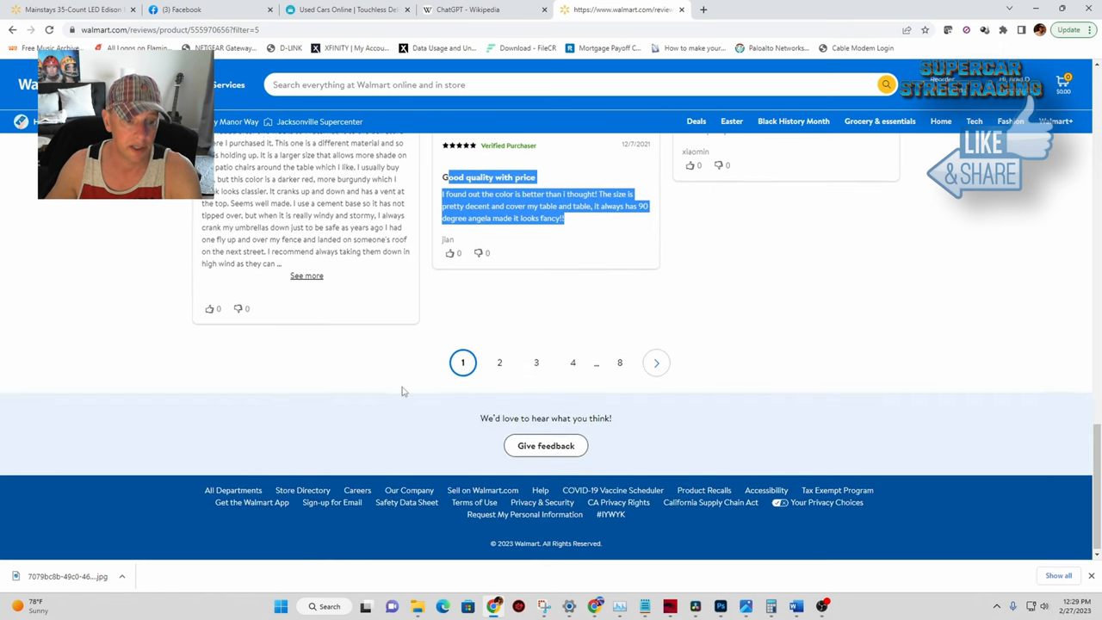
- Read page 2 of the five-star reviews, highlighting the high-quality and water-repellency comments
left_click(500, 362)
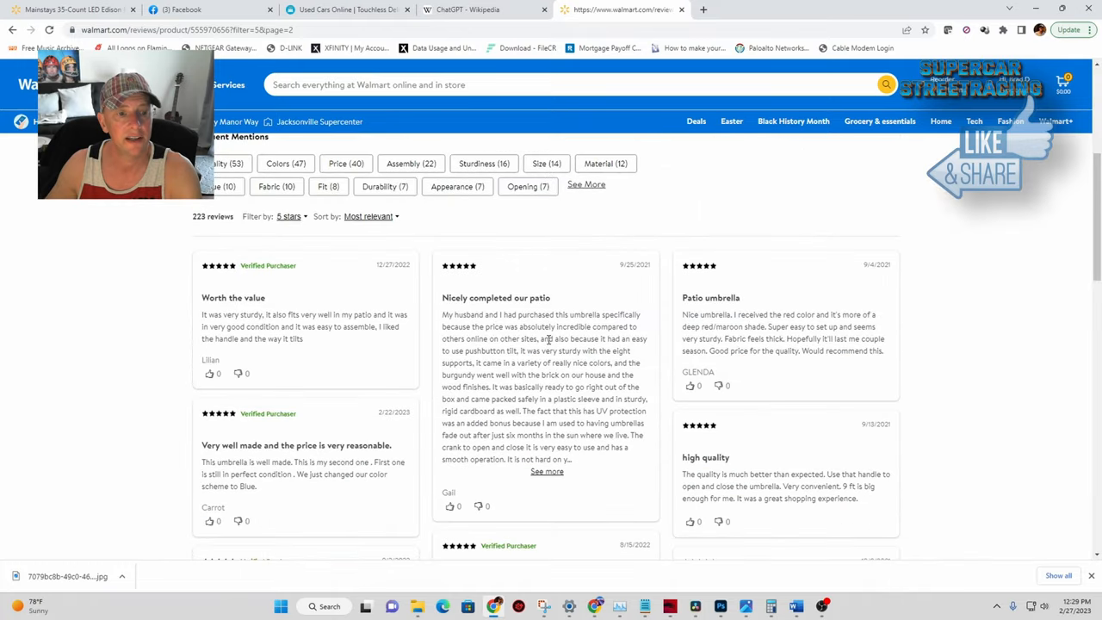
scroll("down", 3)
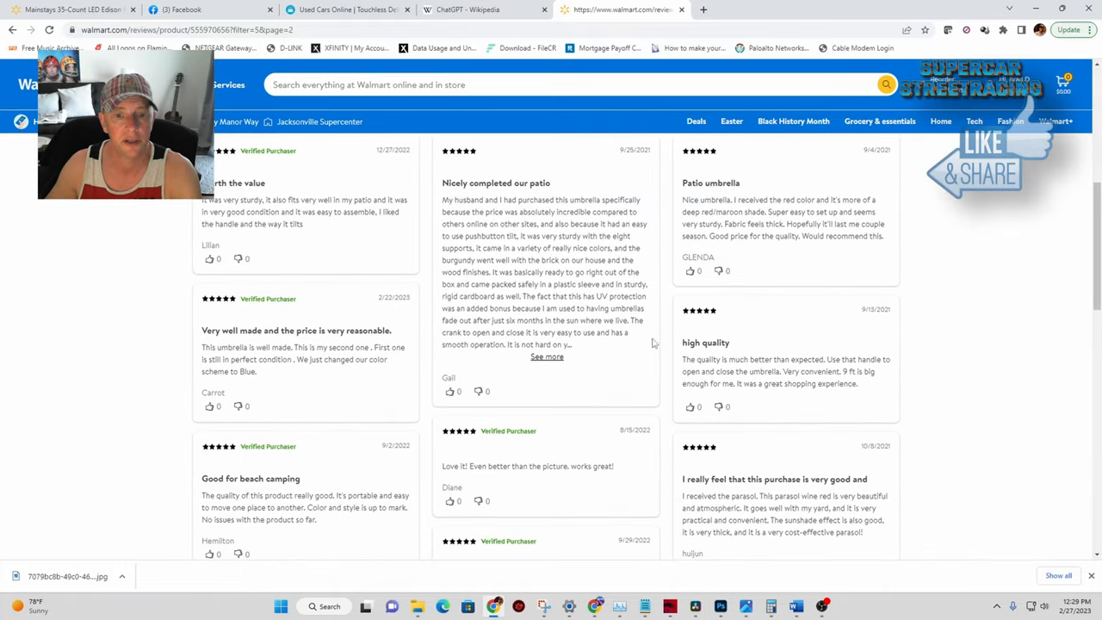
left_click_drag(682, 360, 858, 383)
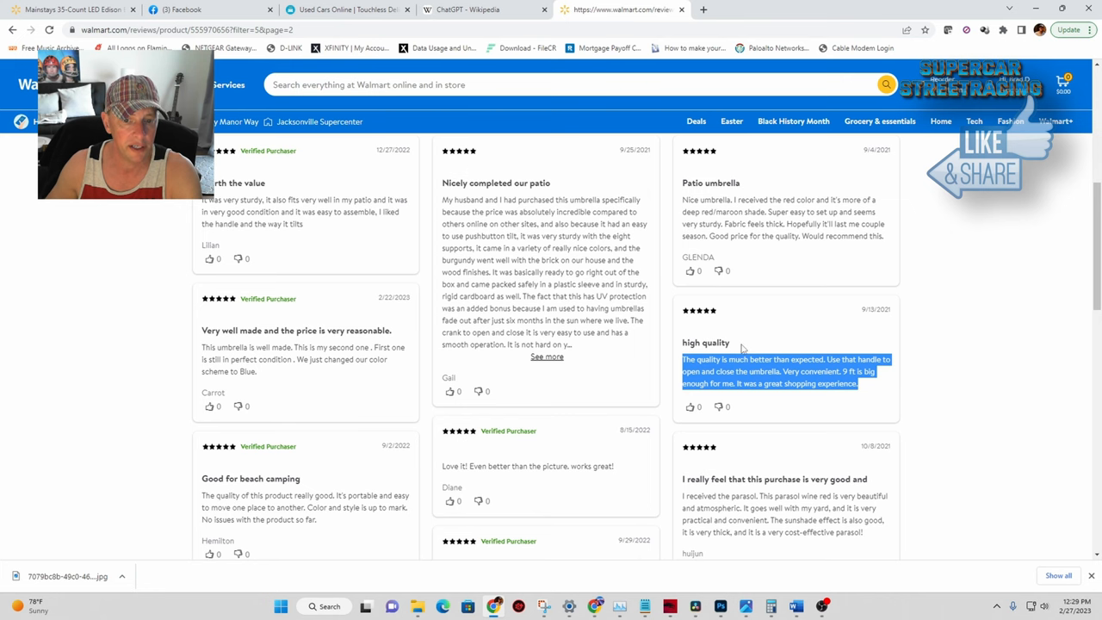
scroll("down", 3)
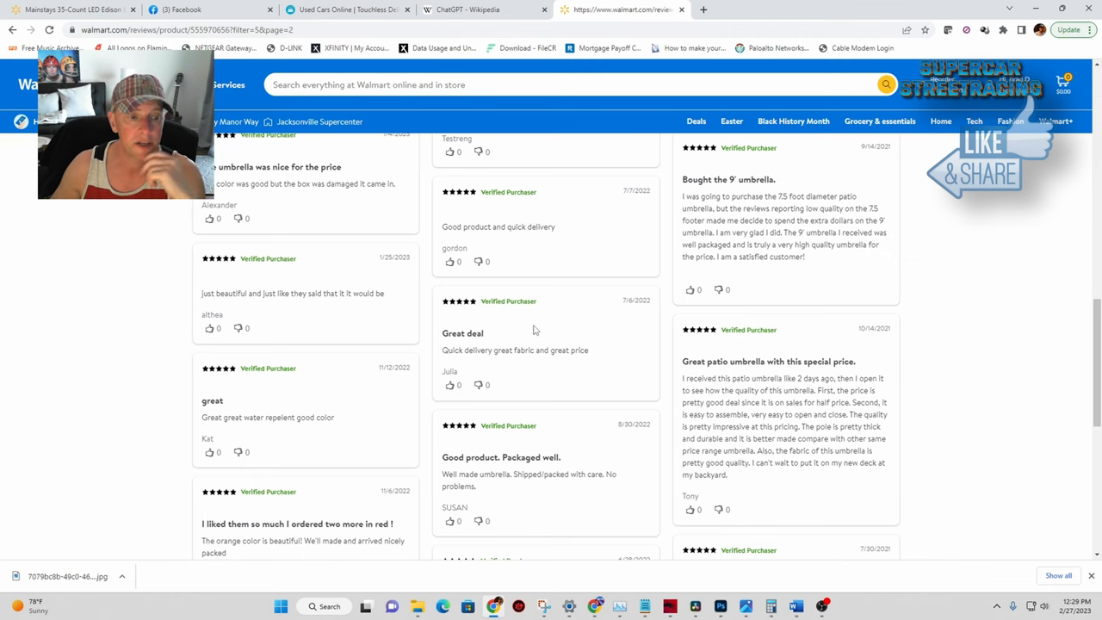
scroll("down", 3)
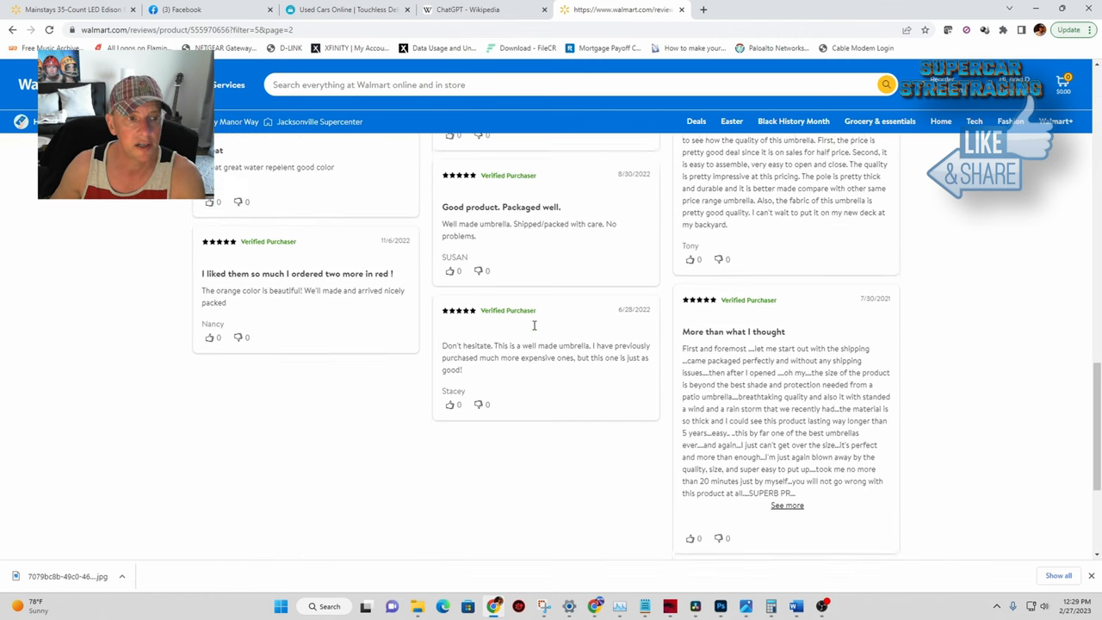
scroll("down", 3)
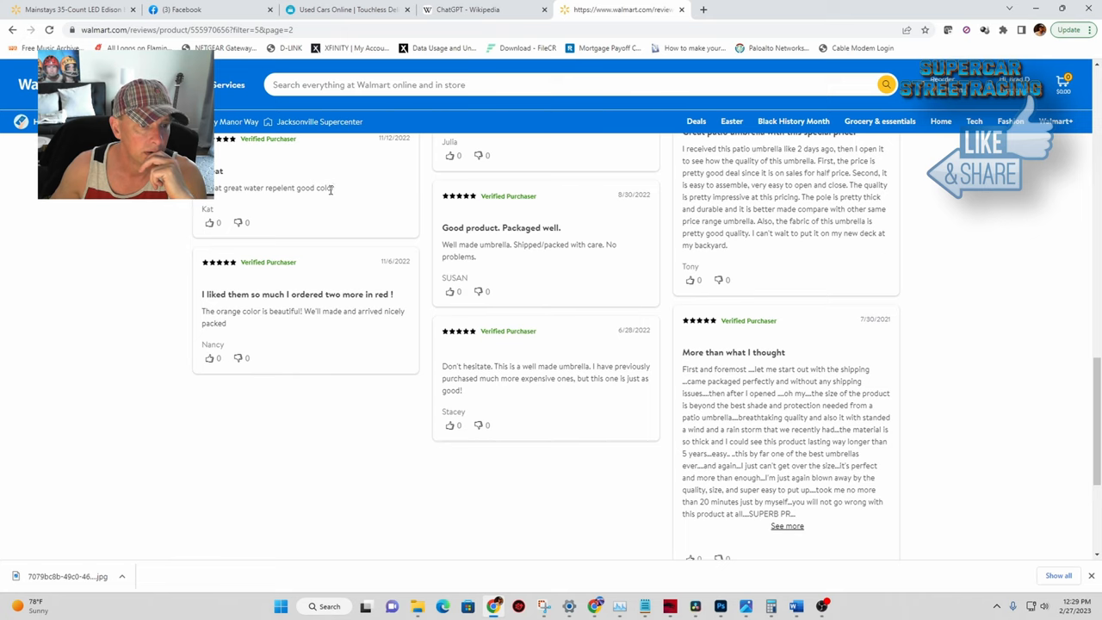
left_click_drag(213, 187, 334, 187)
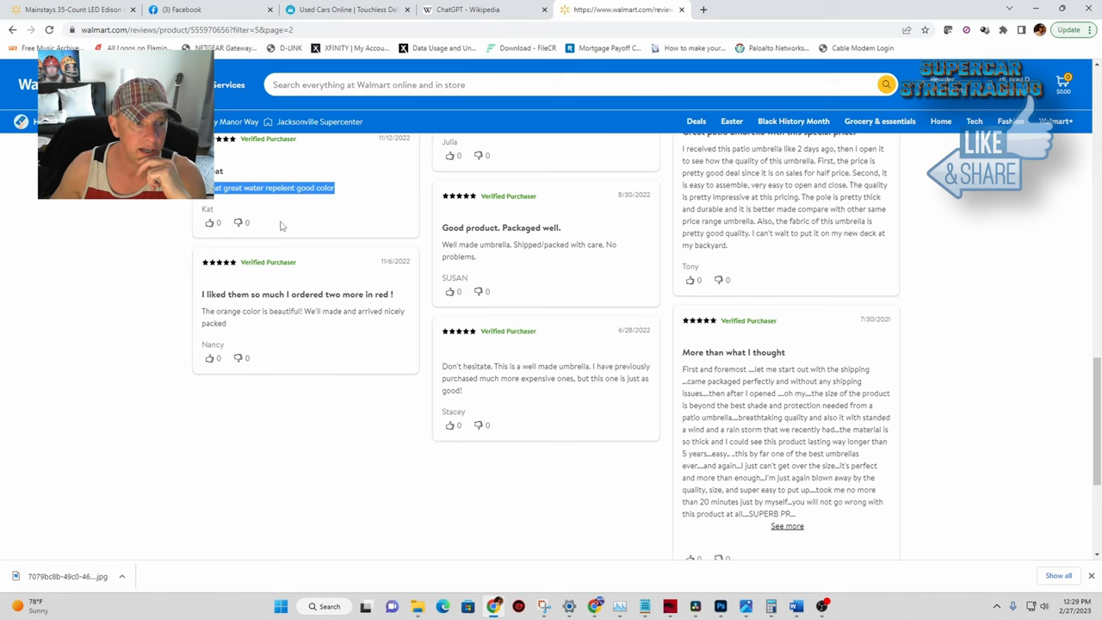
scroll("down", 3)
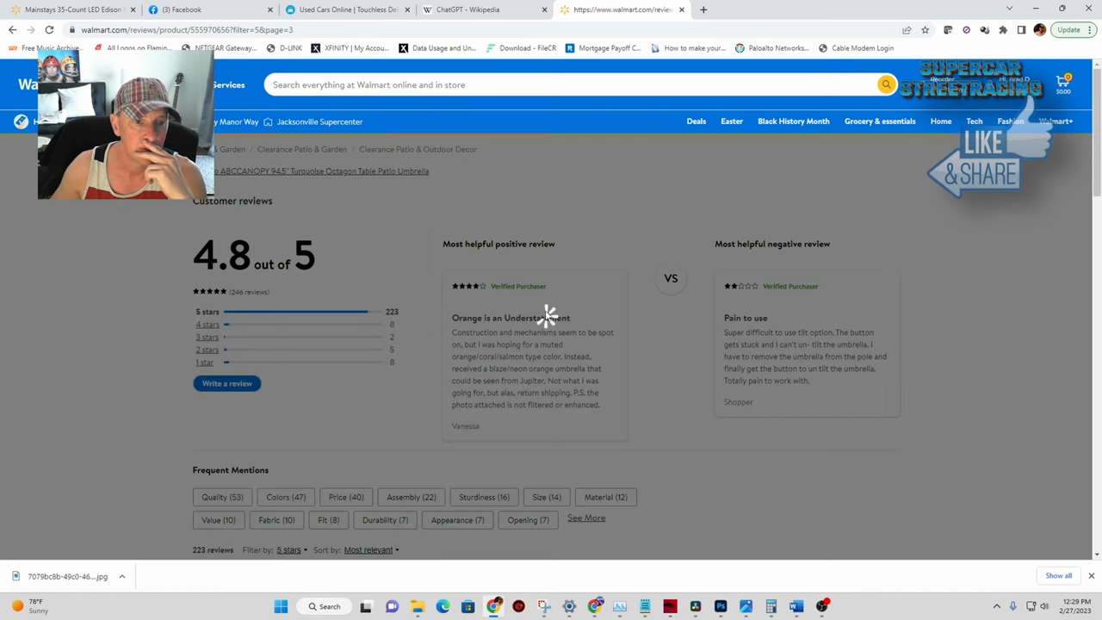
- Scroll through the third page of five-star review cards
scroll("down", 3)
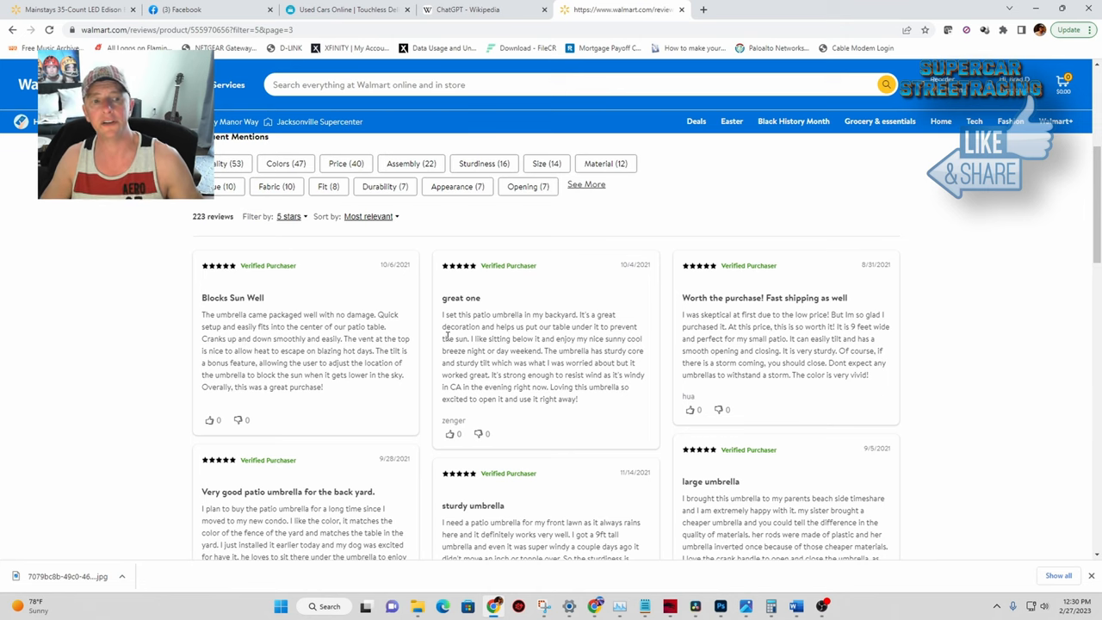
scroll("down", 3)
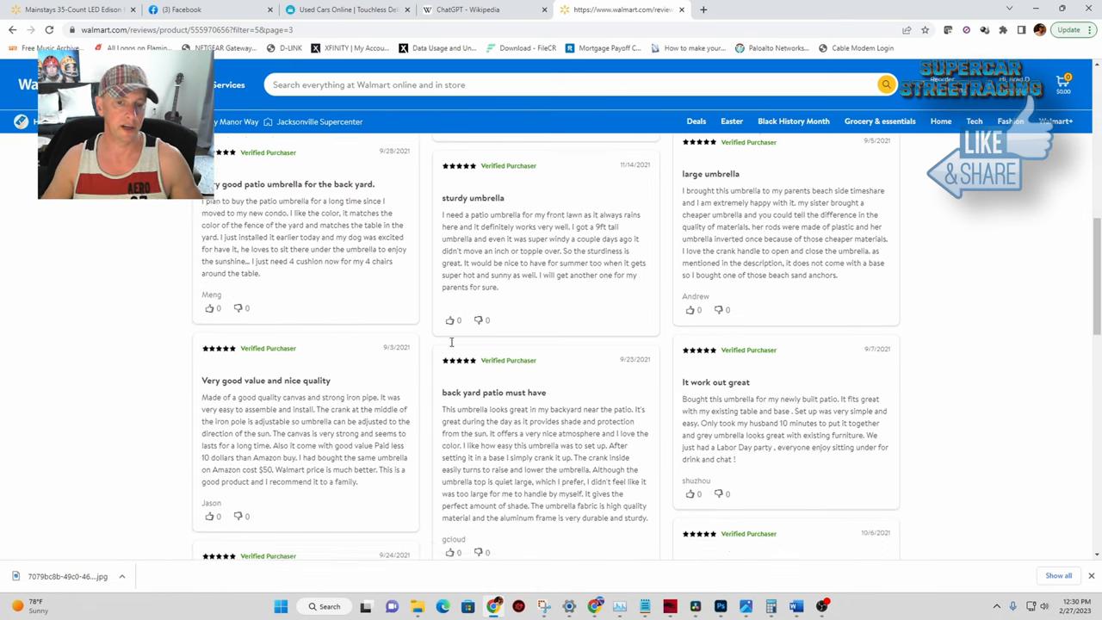
scroll("down", 3)
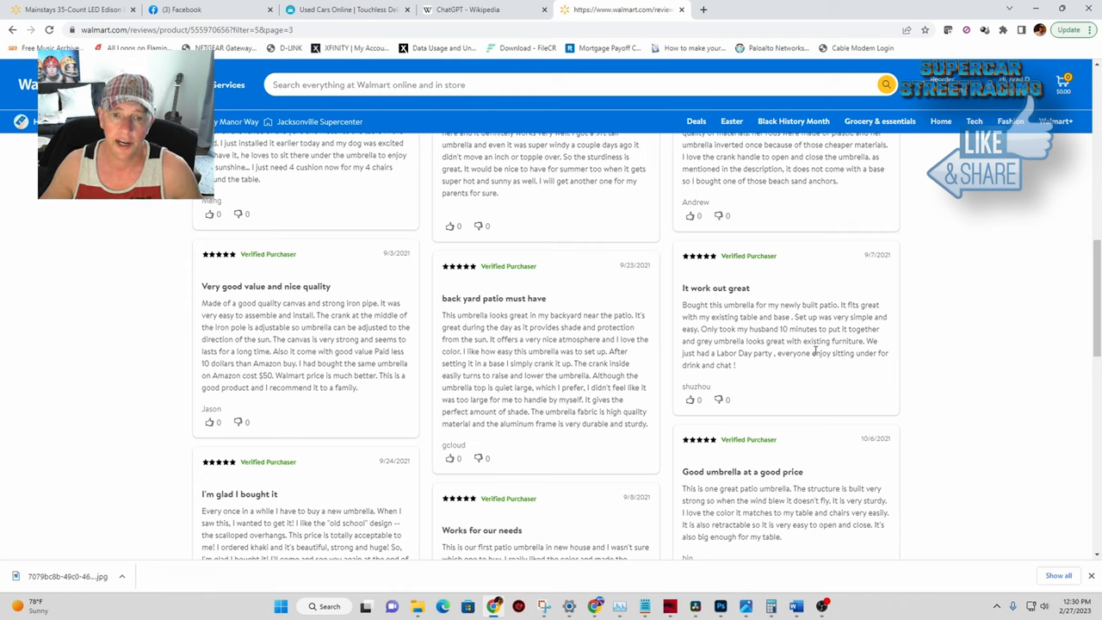
mouse_move(825, 367)
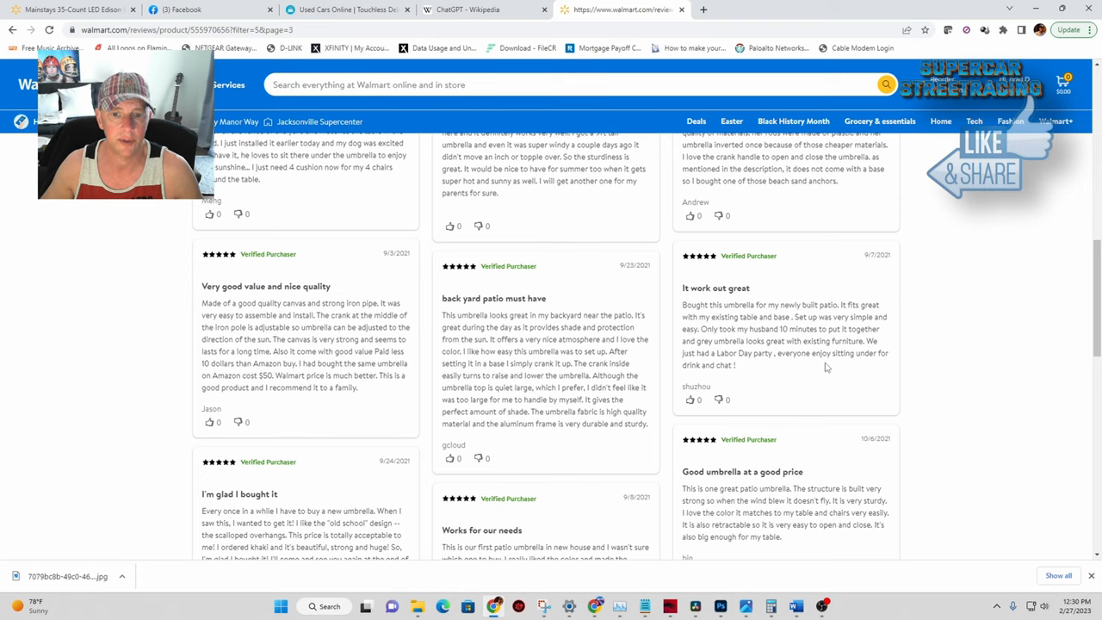
scroll("up", 3)
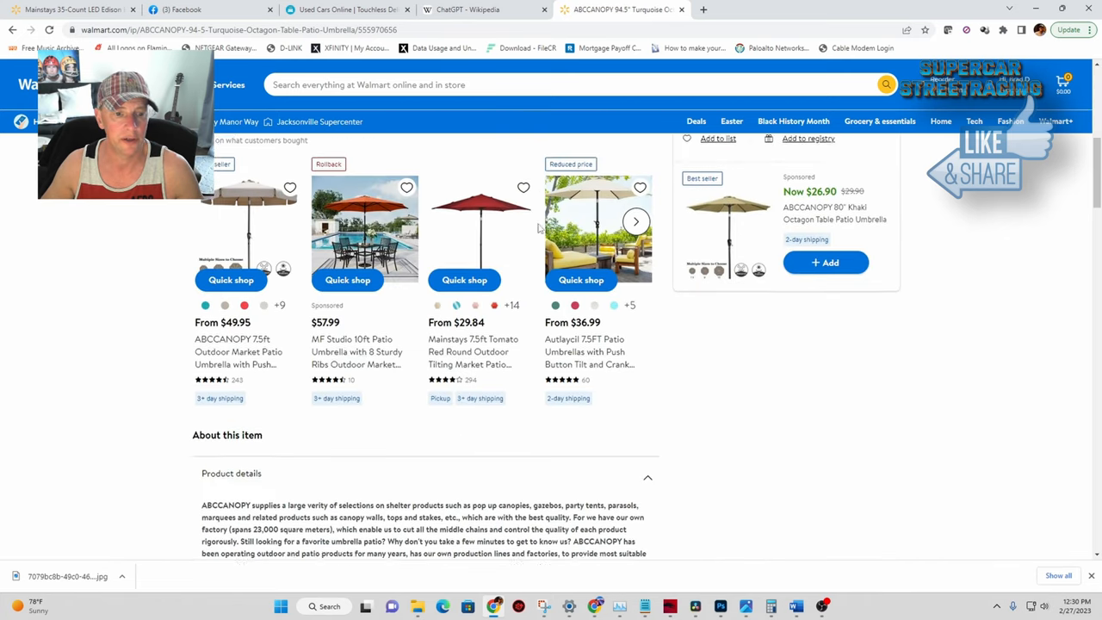
- Scroll to the 'Similar items you might like' carousel to compare umbrellas priced $29.84 to $57.90
scroll("down", 3)
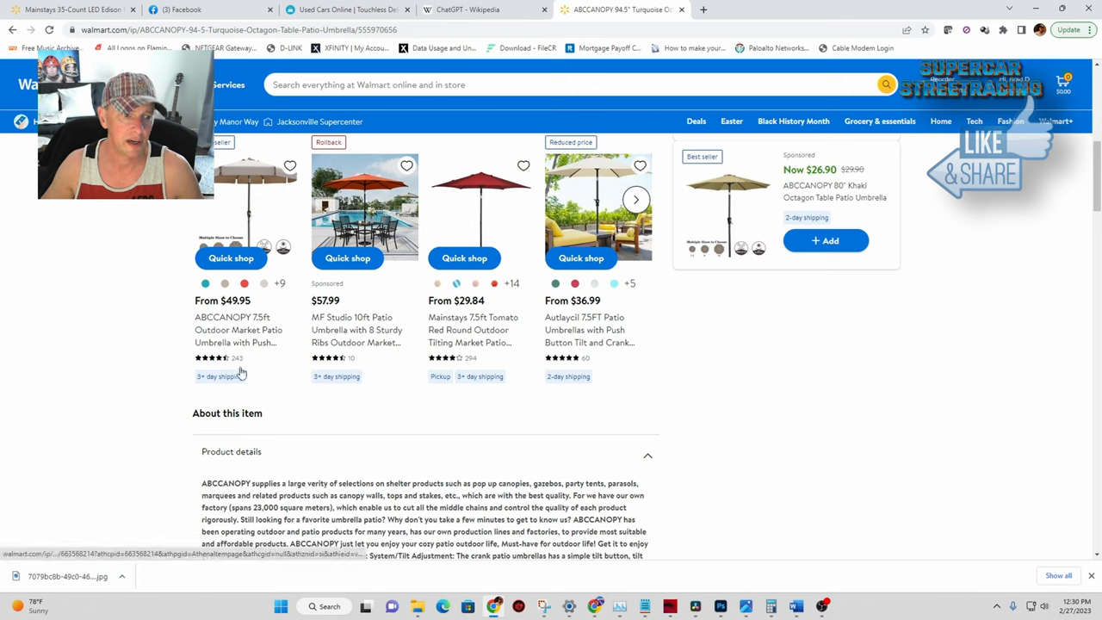
mouse_move(267, 437)
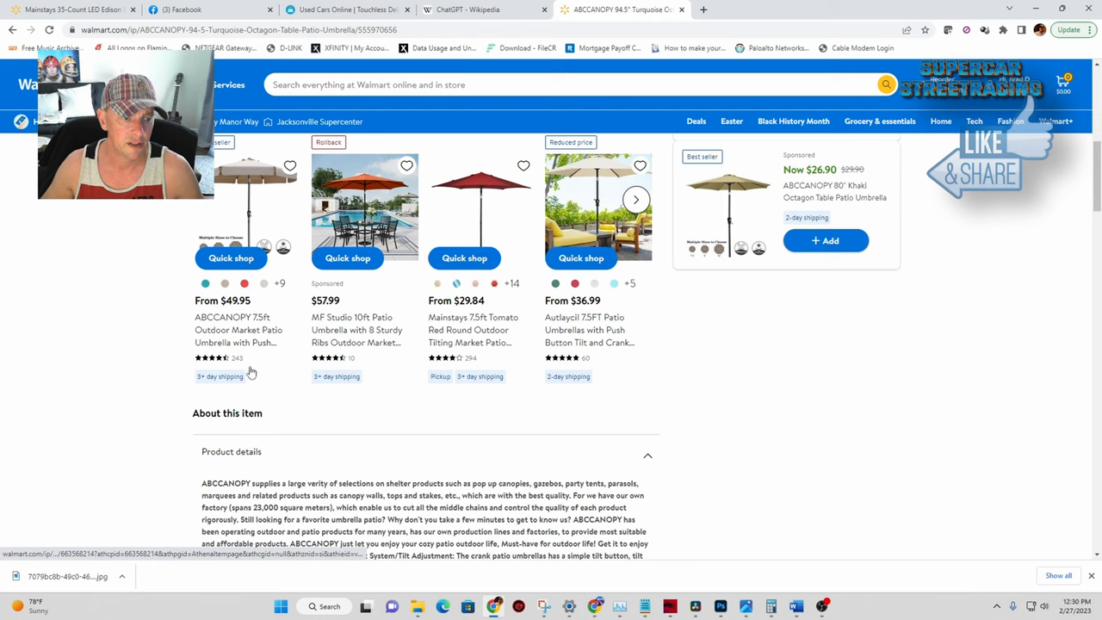
mouse_move(233, 391)
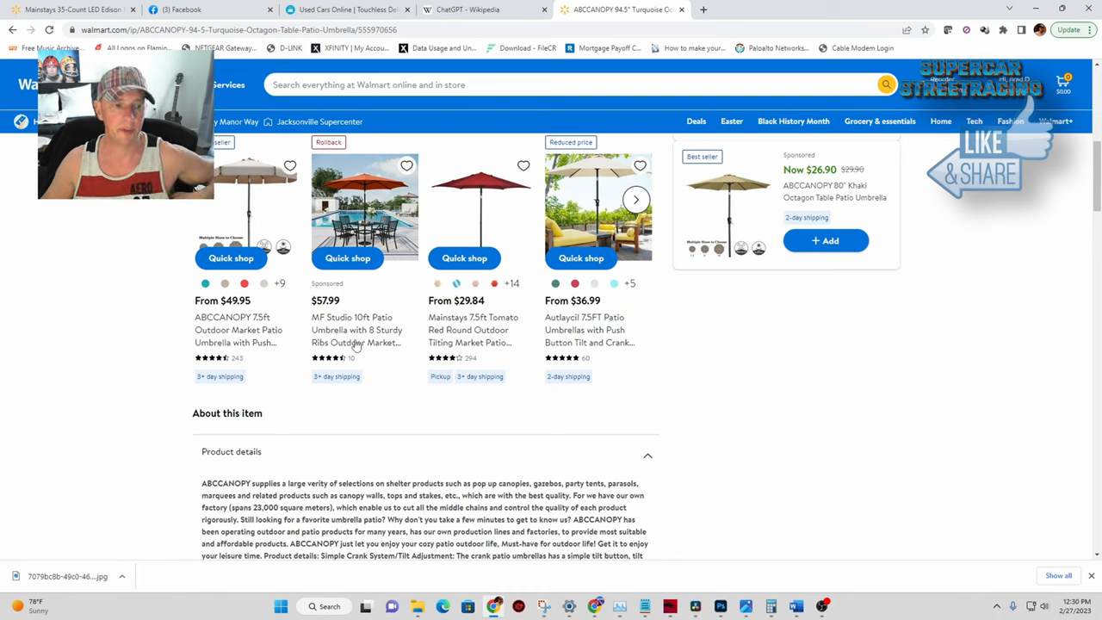
mouse_move(386, 348)
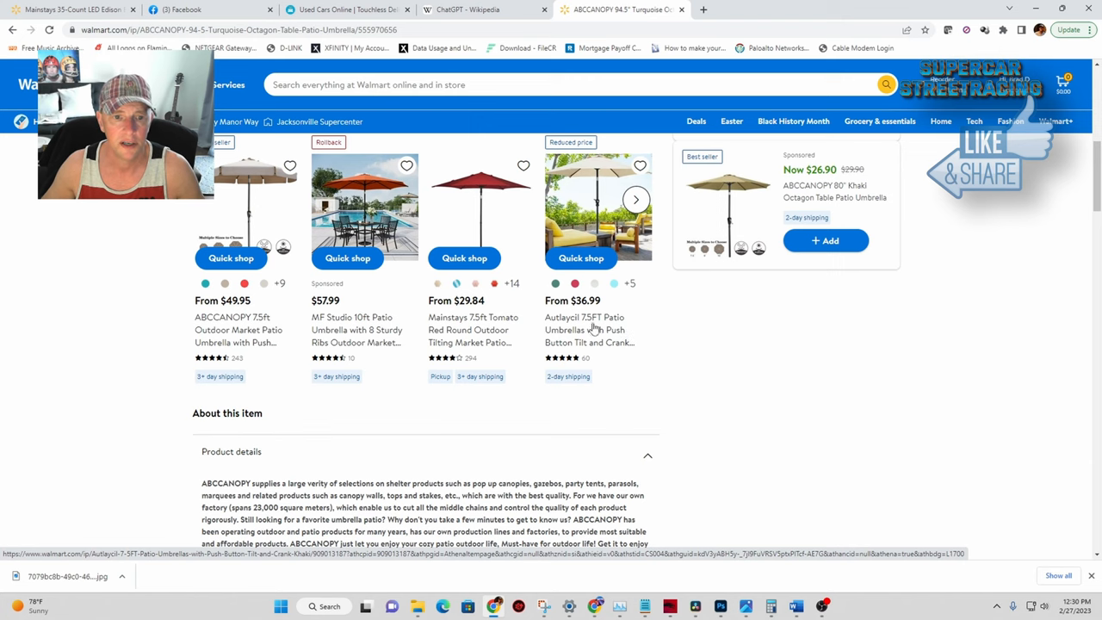
mouse_move(590, 373)
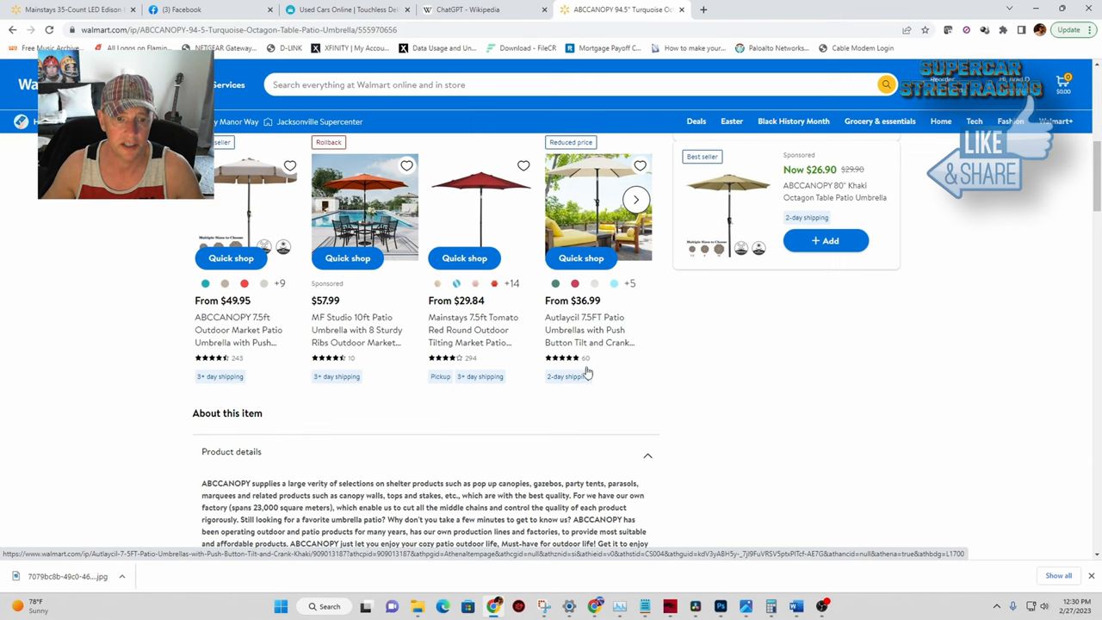
scroll("down", 3)
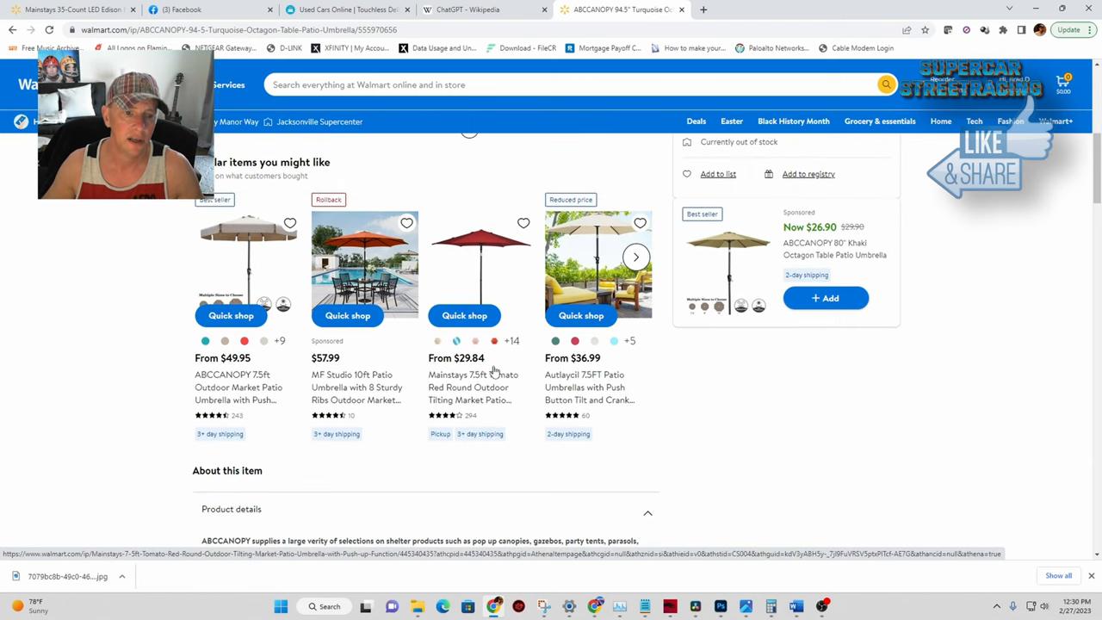
mouse_move(393, 419)
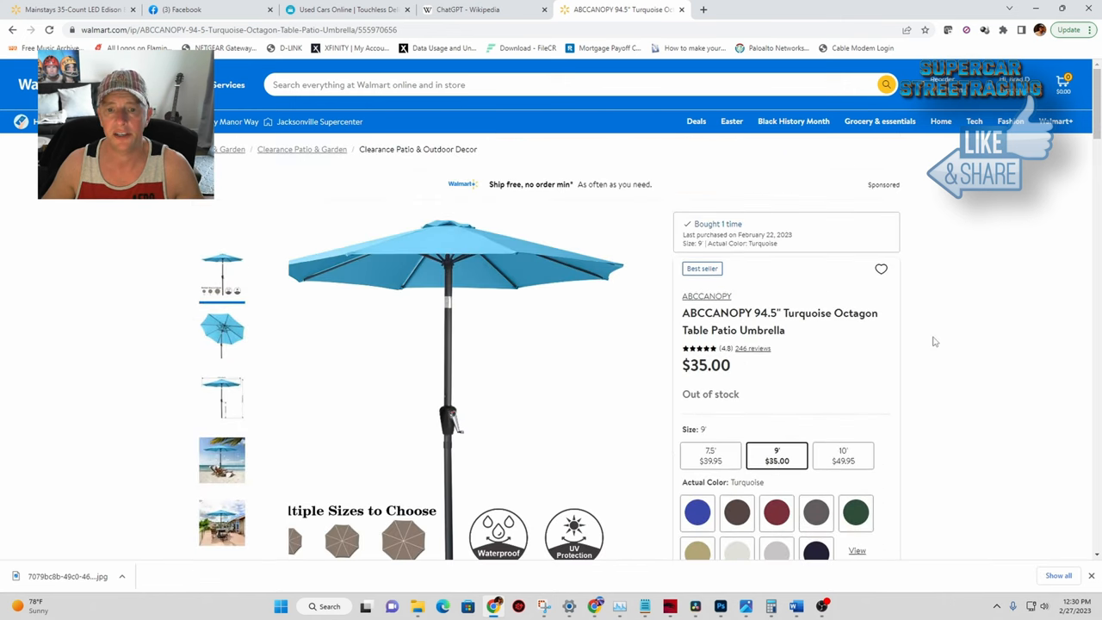
- Scroll past 'Customers also considered' umbrellas to the sponsored 'Products you may also like' picks
scroll("down", 3)
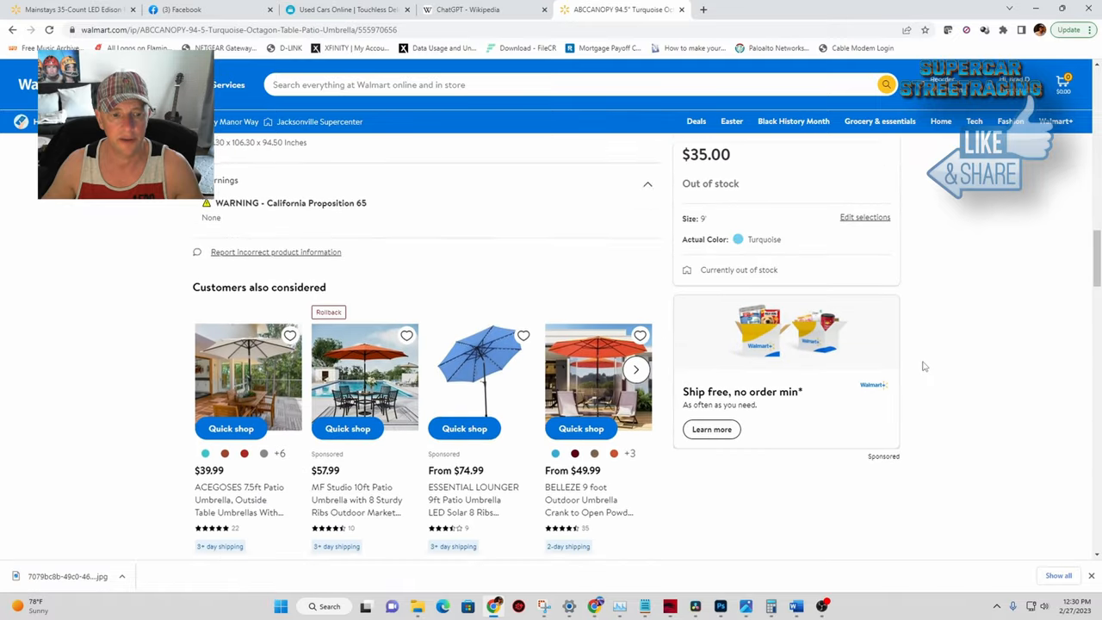
scroll("down", 3)
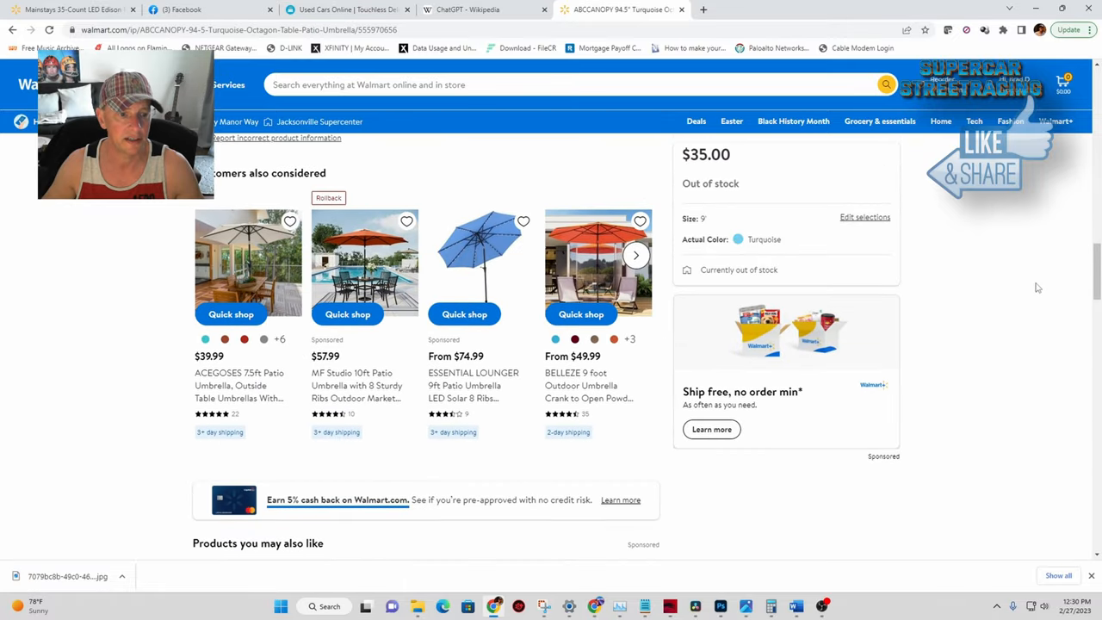
scroll("down", 3)
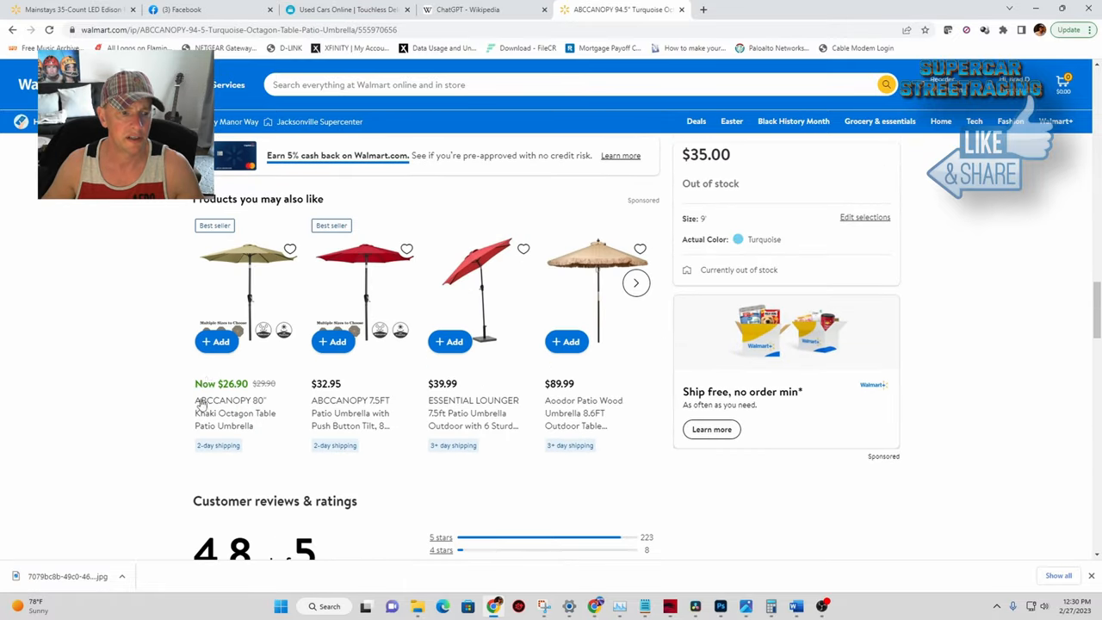
mouse_move(637, 428)
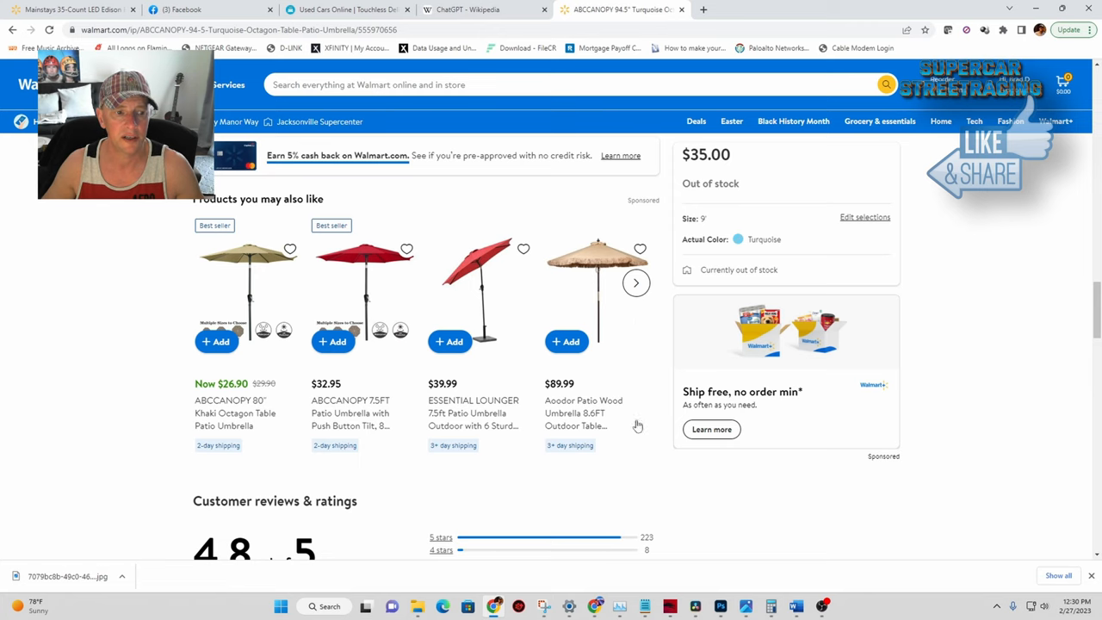
scroll("down", 3)
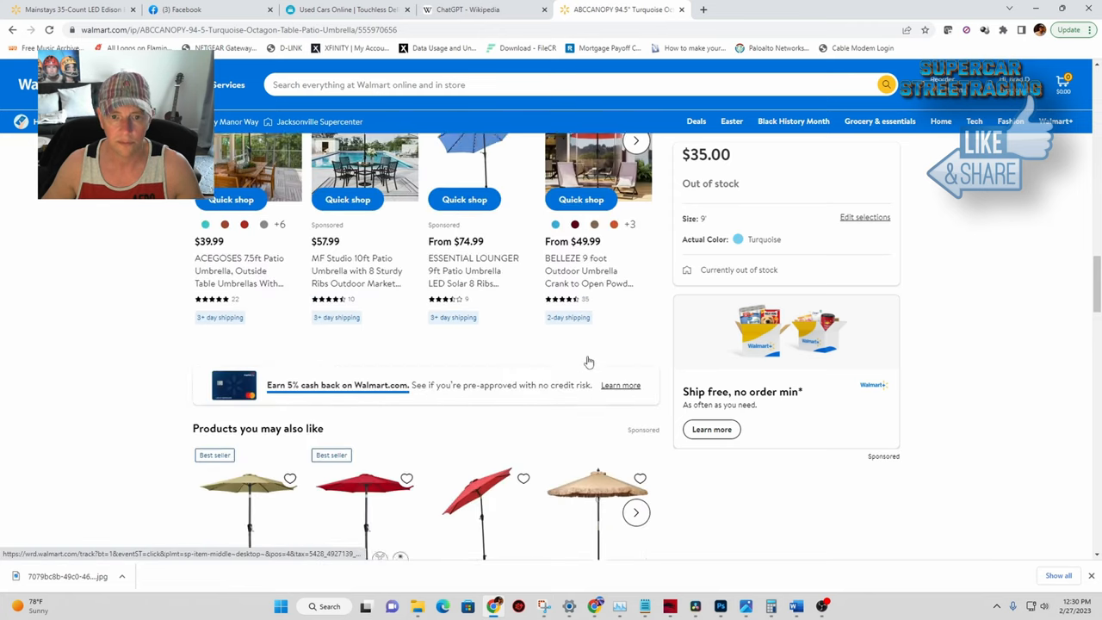